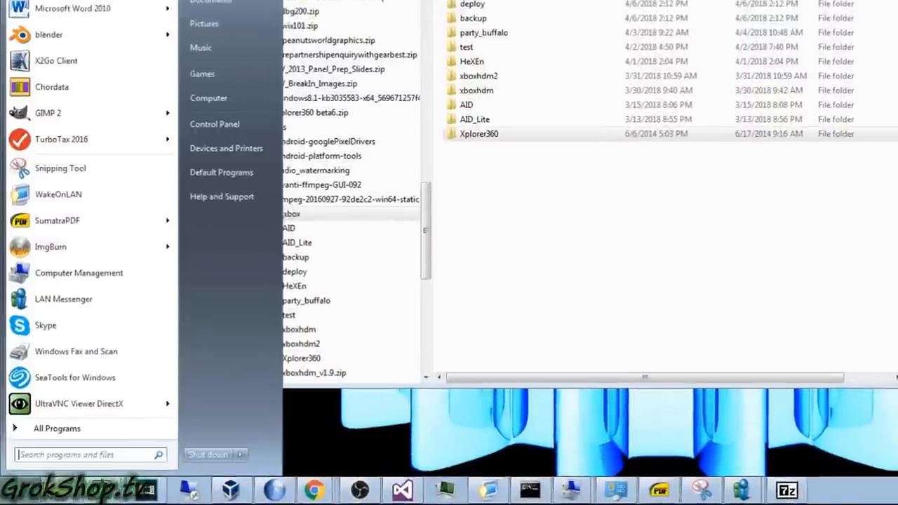
- Open Computer Management's Disk Management and rescan for newly attached disks
type("co")
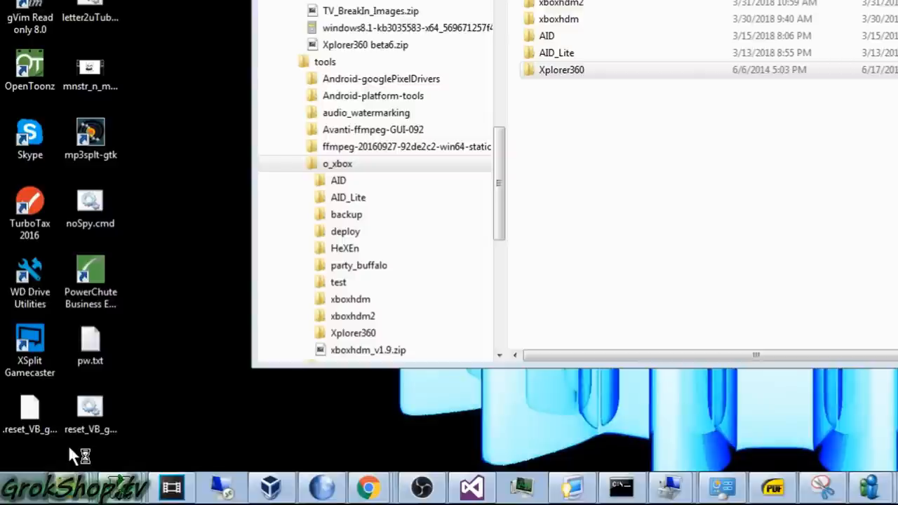
mouse_move(168, 423)
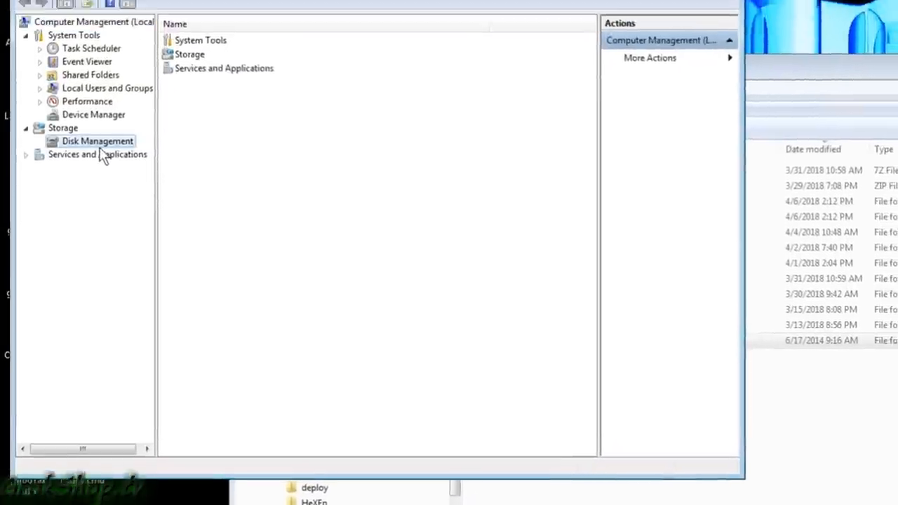
left_click(97, 141)
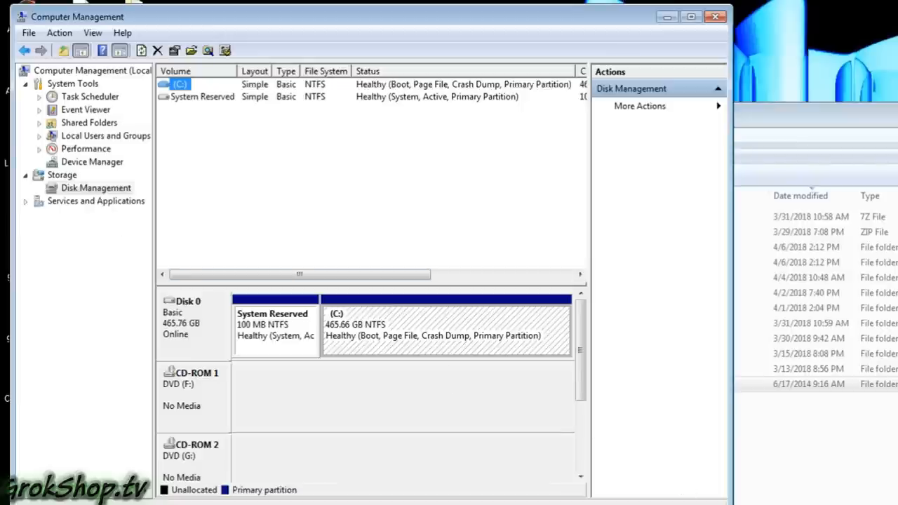
left_click(690, 16)
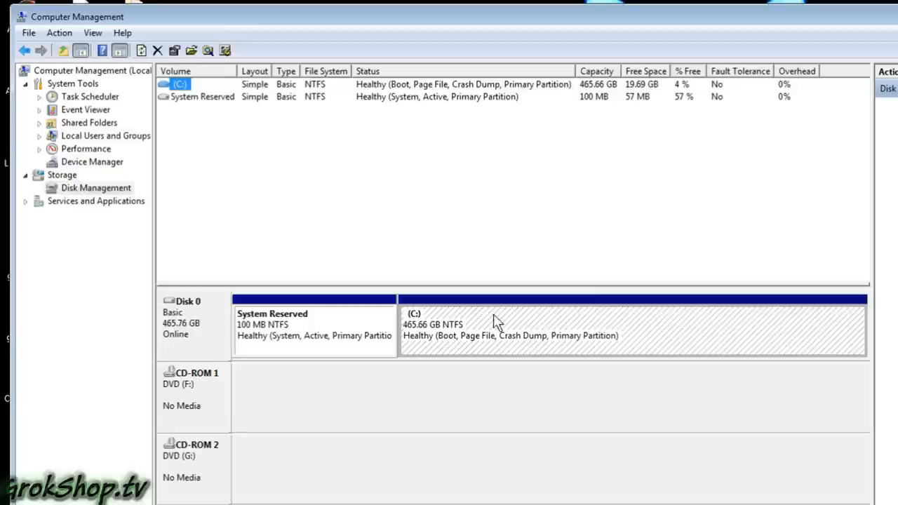
mouse_move(266, 235)
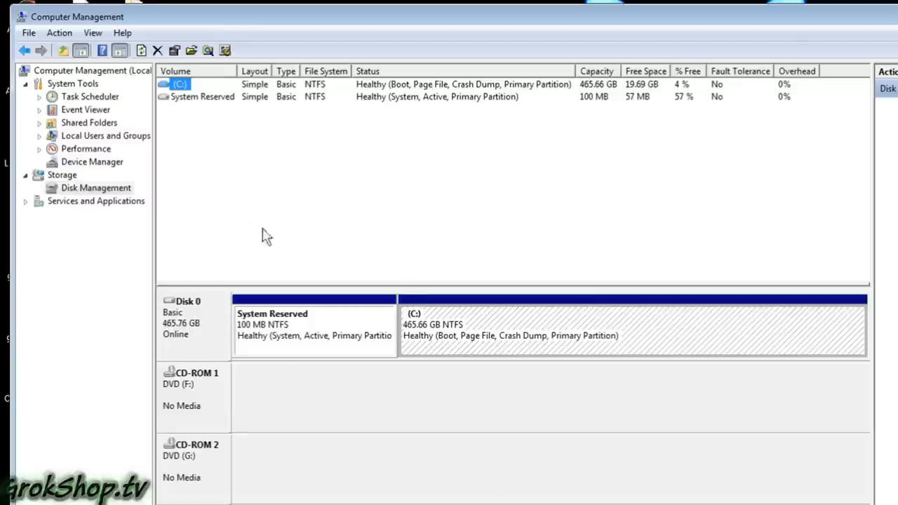
right_click(96, 188)
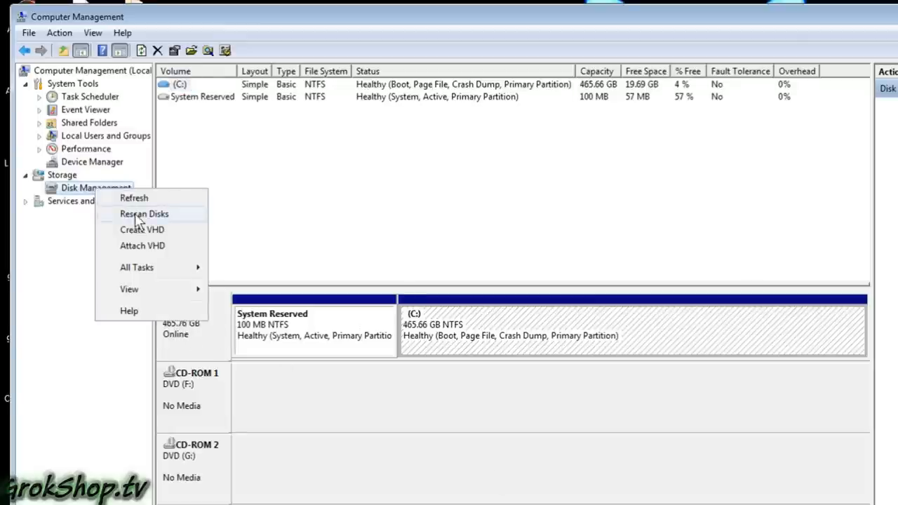
left_click(144, 214)
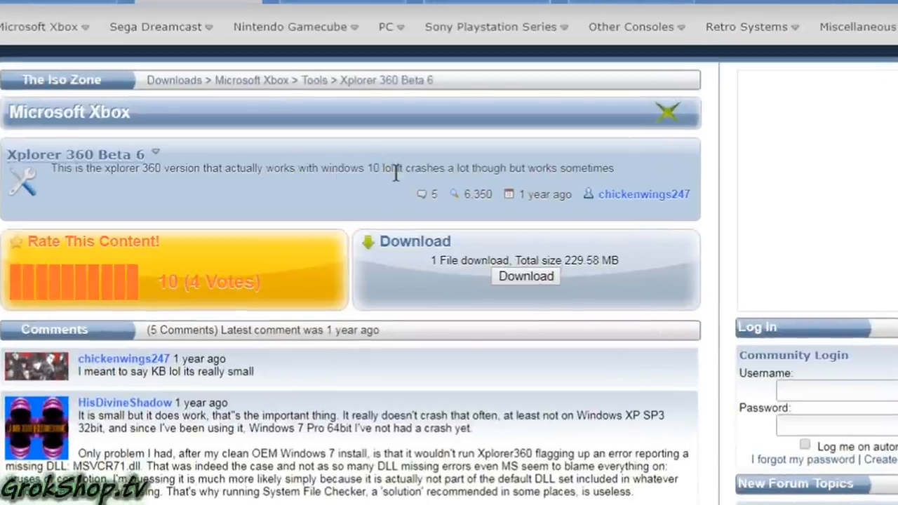
- Launch Xplorer360.exe, then go to The Iso Zone's NDURE 3.1 Installer for PC page
left_click_drag(395, 169, 616, 168)
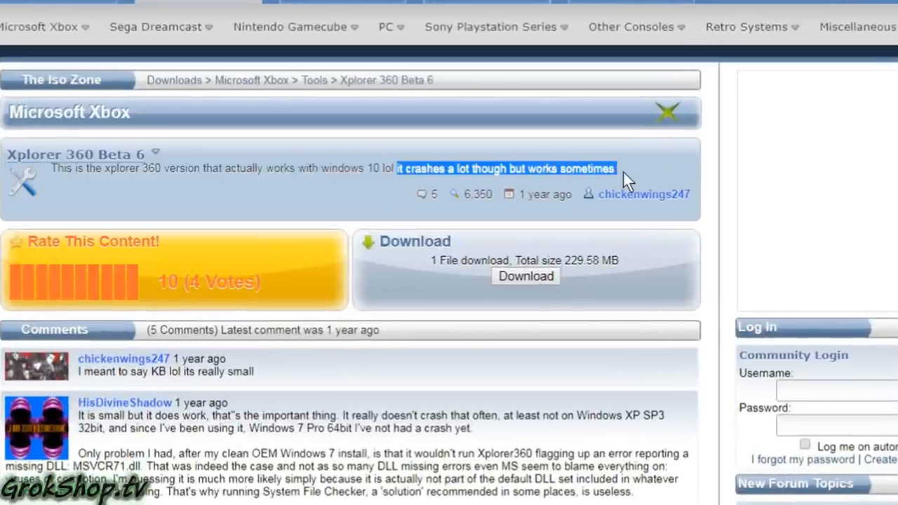
left_click(525, 276)
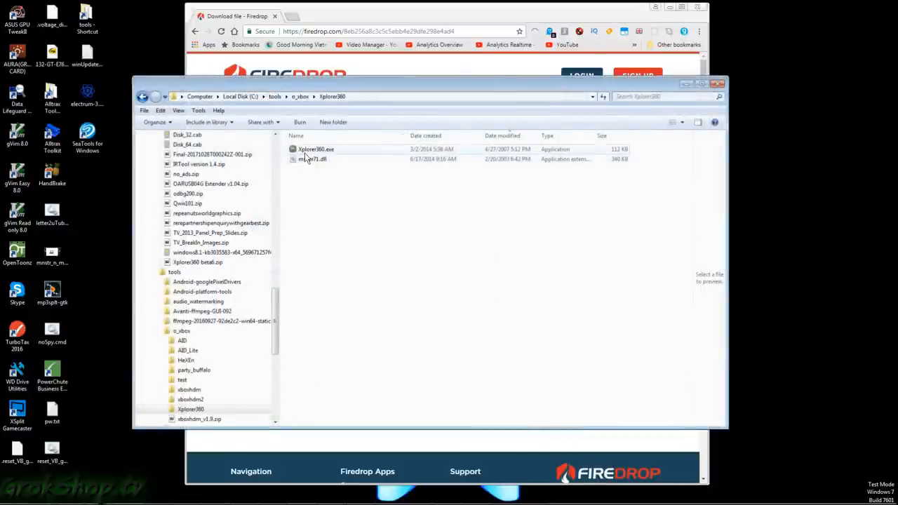
double_click(315, 148)
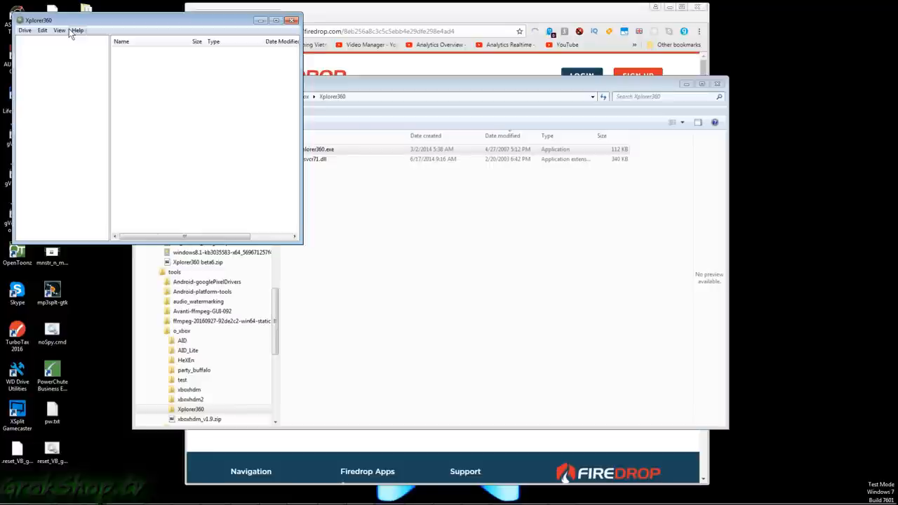
left_click(25, 30)
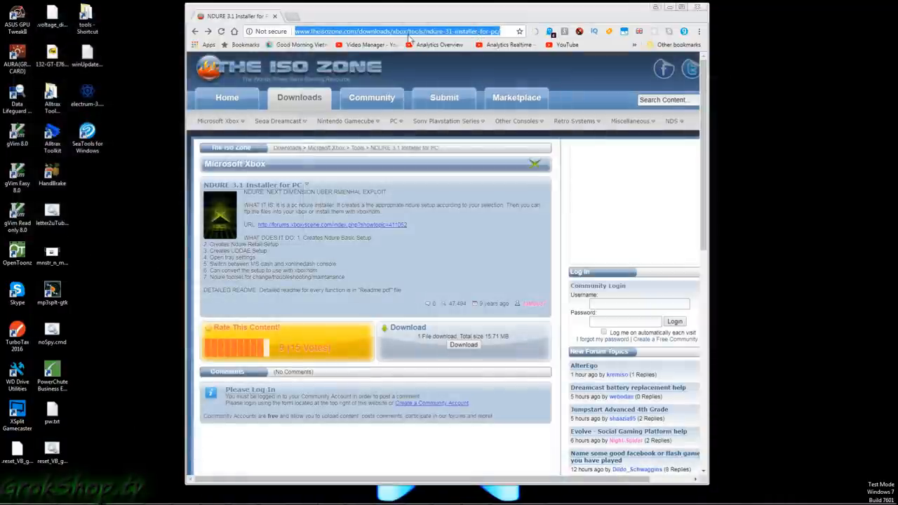
- Extract all Ndure-3.1.rar files with 7-Zip into C:\tools\o_xbox\ndure_3_1
left_click(463, 344)
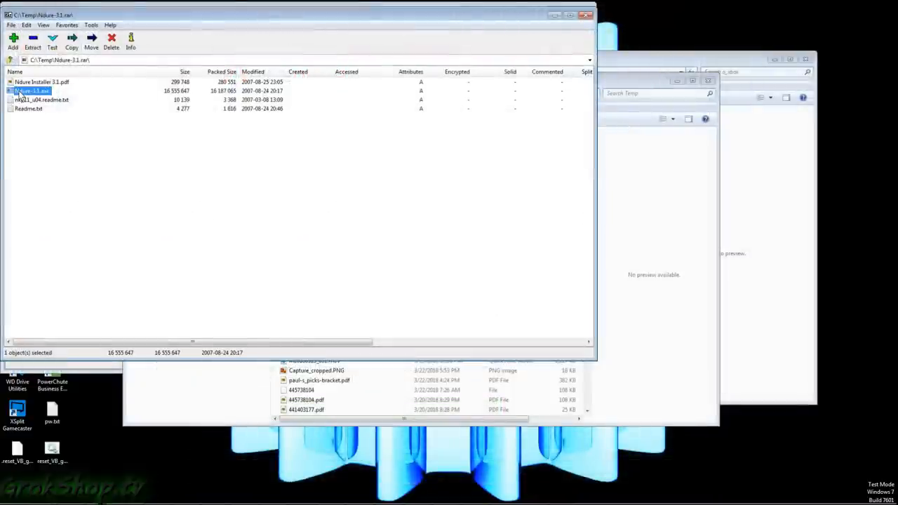
right_click(42, 82)
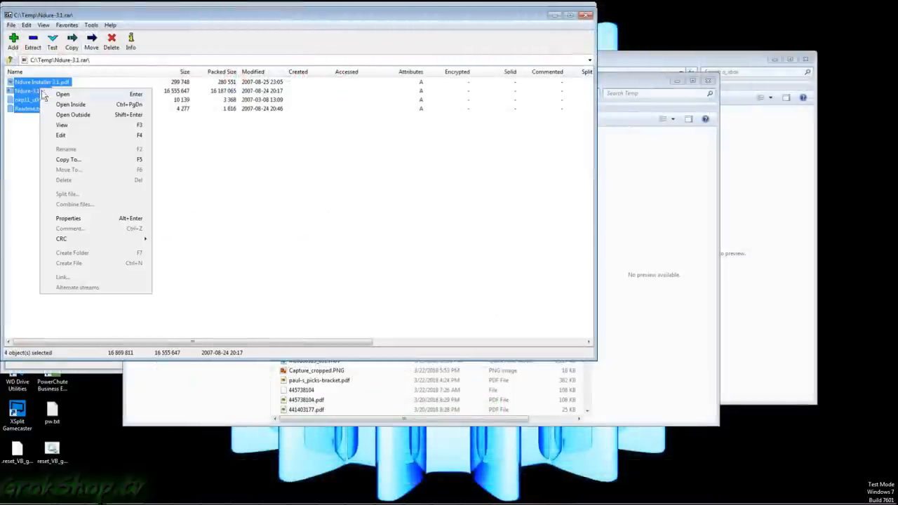
left_click(68, 159)
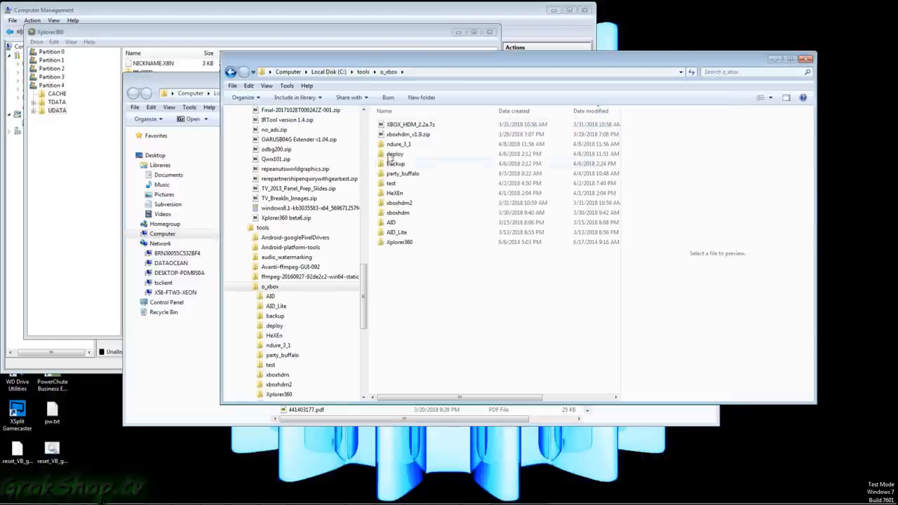
- Open Ndure Installer 3.1.pdf from ndure_3_1 and scroll to the xboxhdm installer section
double_click(398, 144)
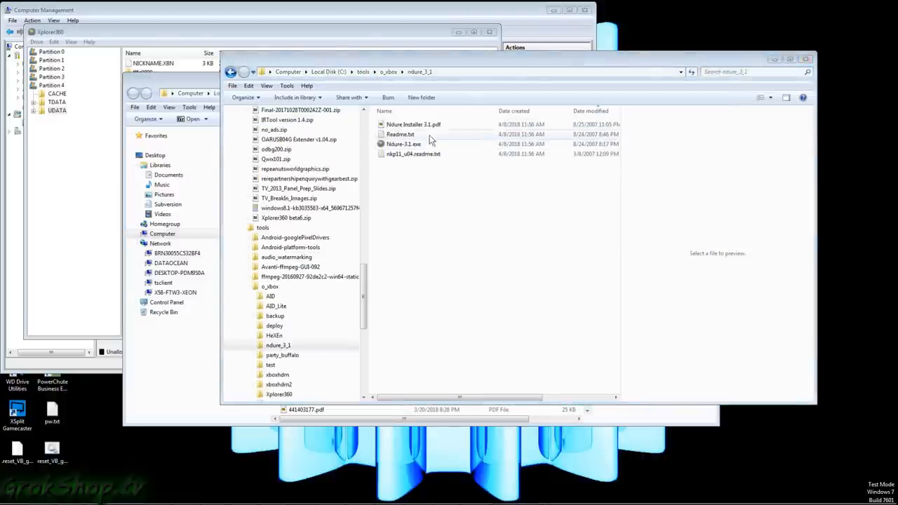
double_click(413, 124)
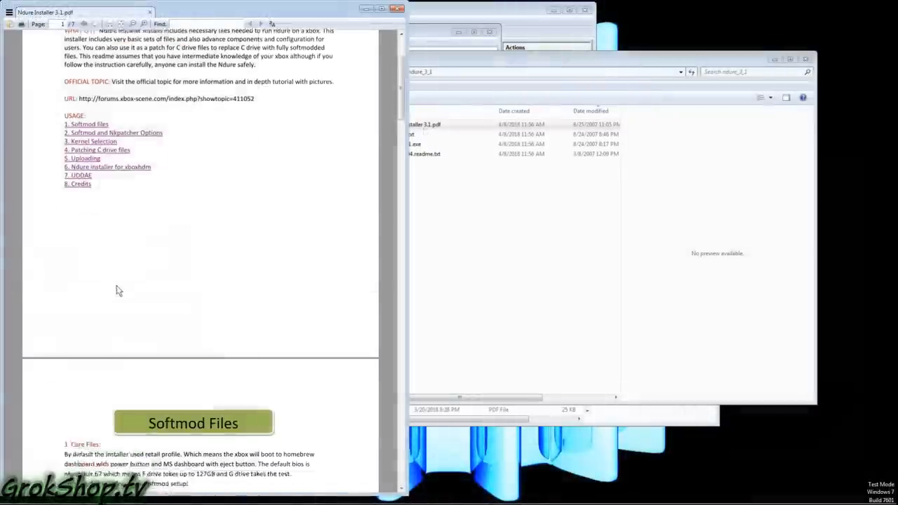
scroll("down", 3)
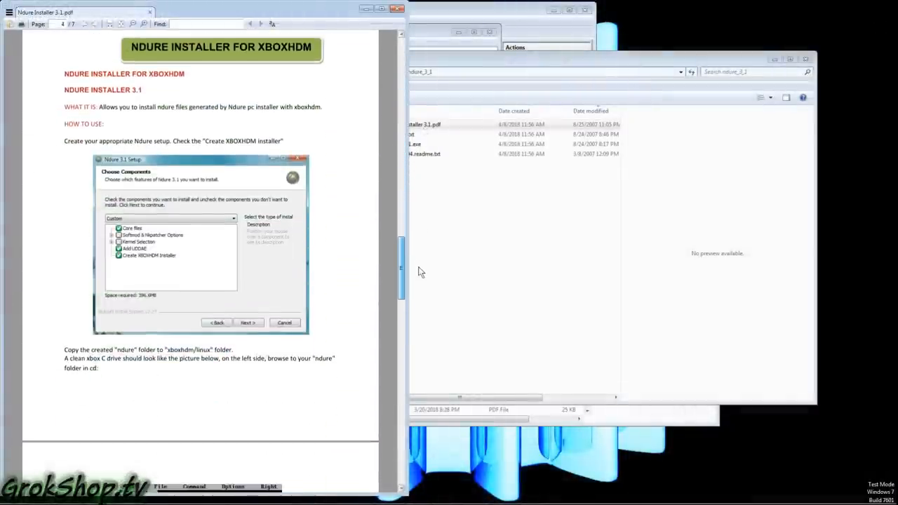
scroll("down", 3)
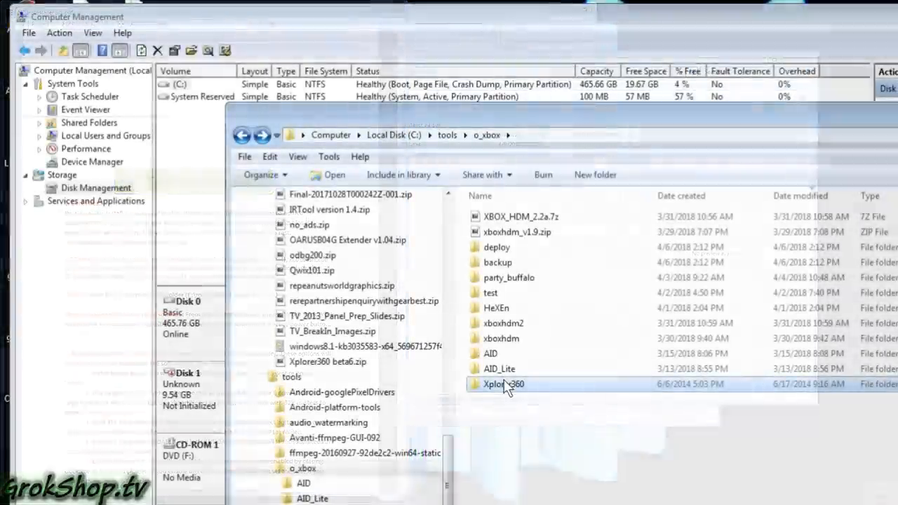
- Launch Xplorer360 and open the attached Xbox hard drive
double_click(503, 383)
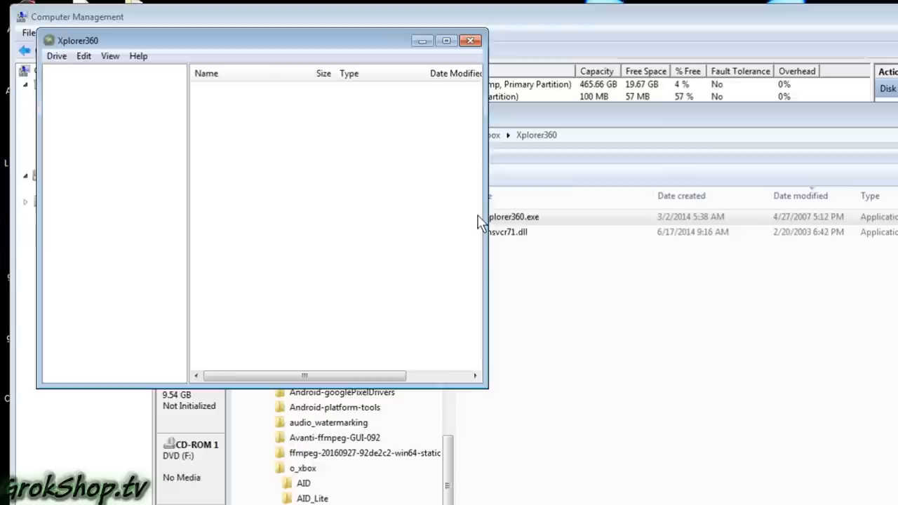
left_click(56, 56)
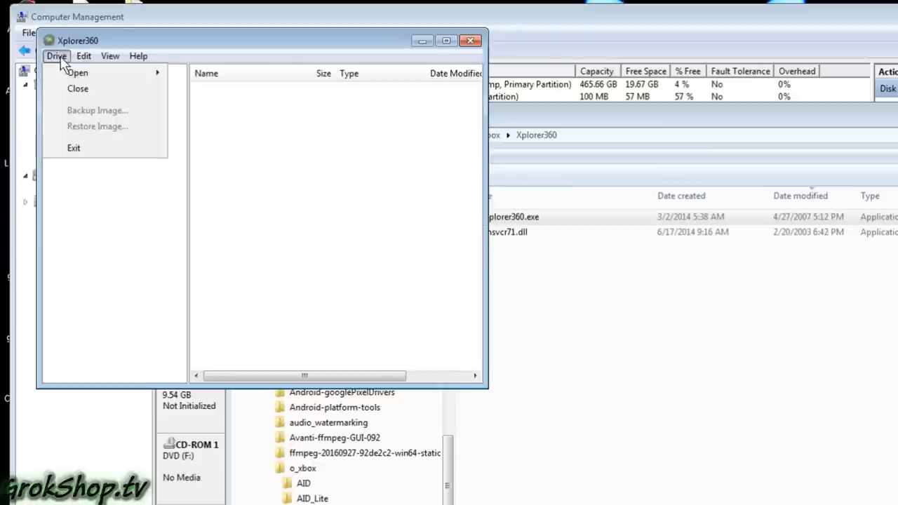
mouse_move(77, 72)
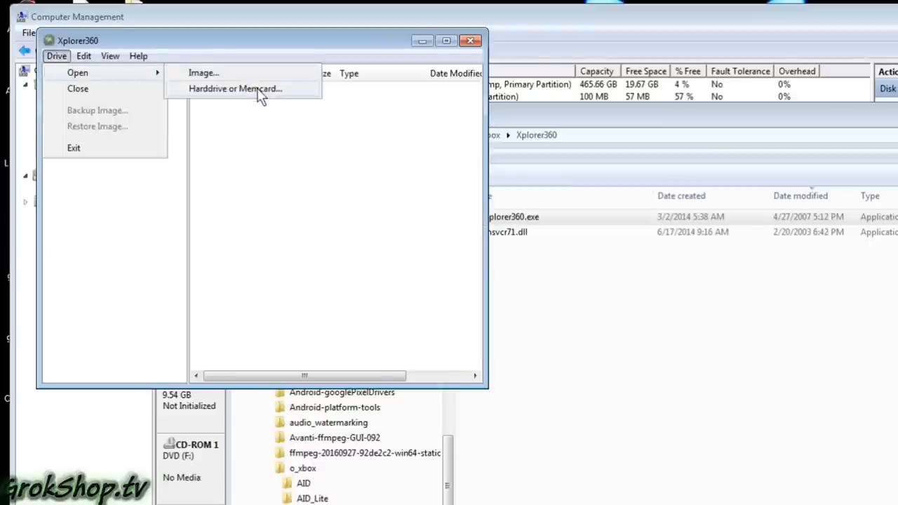
left_click(235, 89)
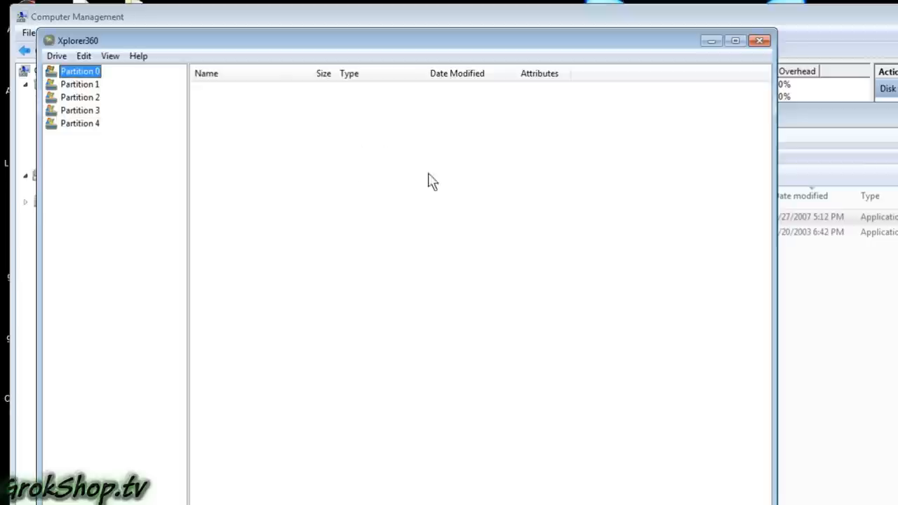
- Browse Partitions 1 through 4 of the Xbox drive
left_click(80, 84)
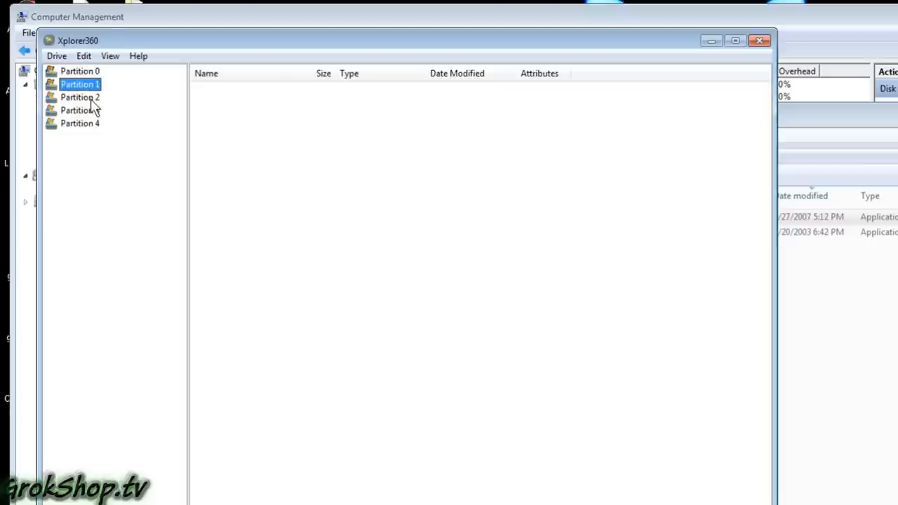
left_click(80, 97)
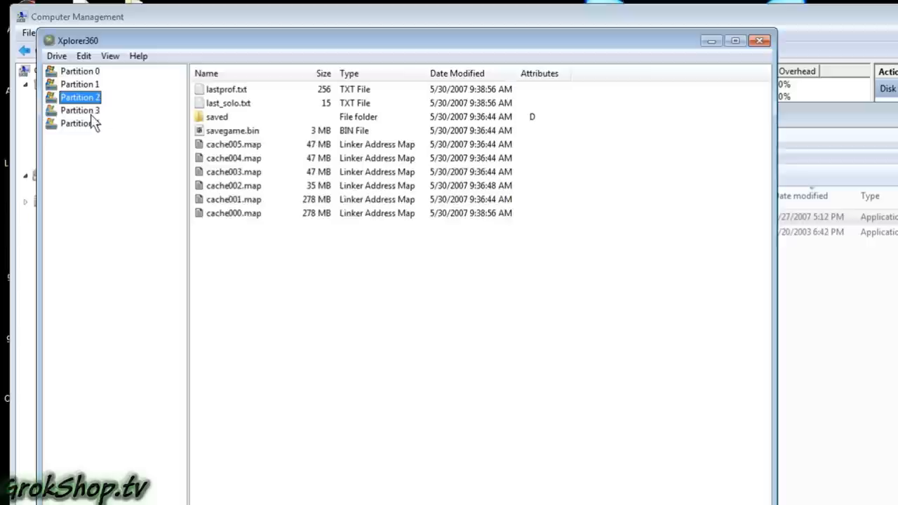
mouse_move(245, 130)
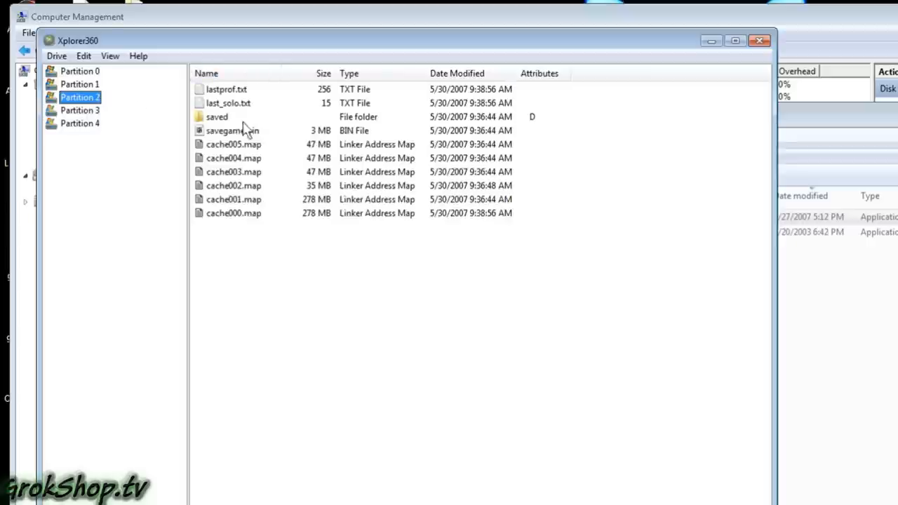
left_click(80, 111)
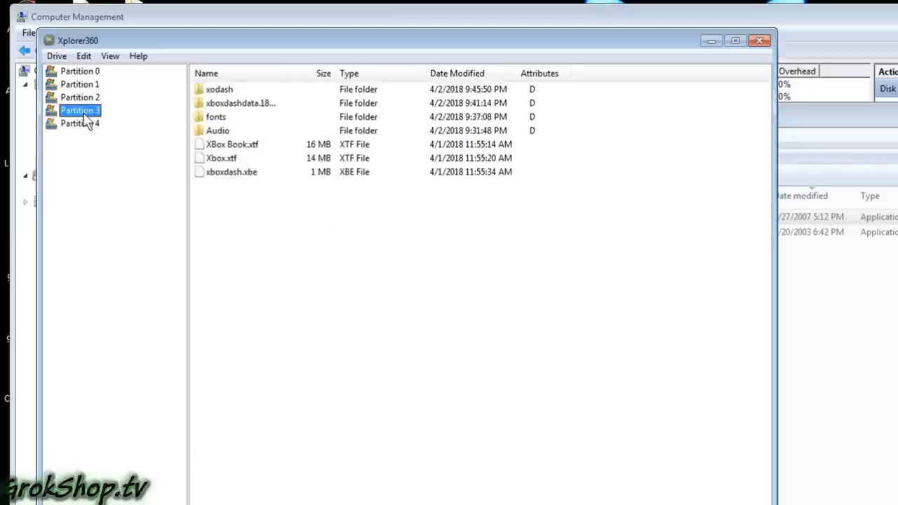
left_click(80, 124)
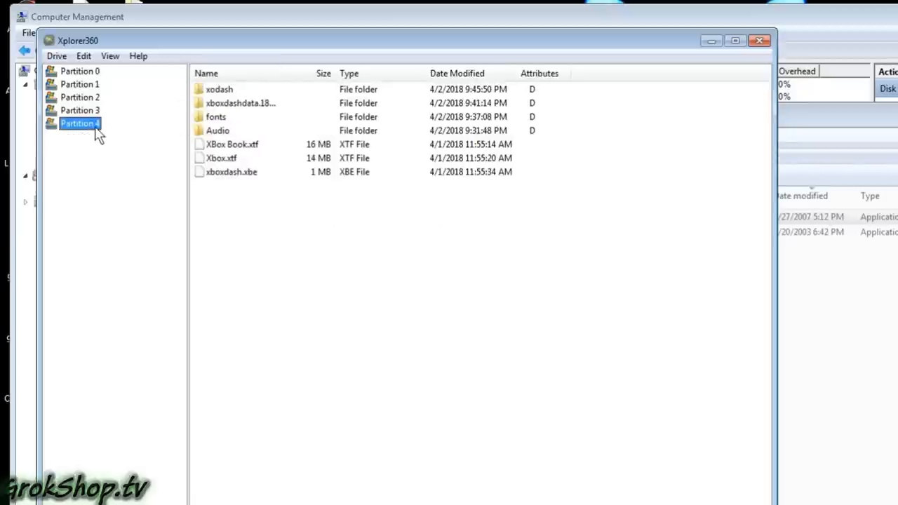
left_click(79, 123)
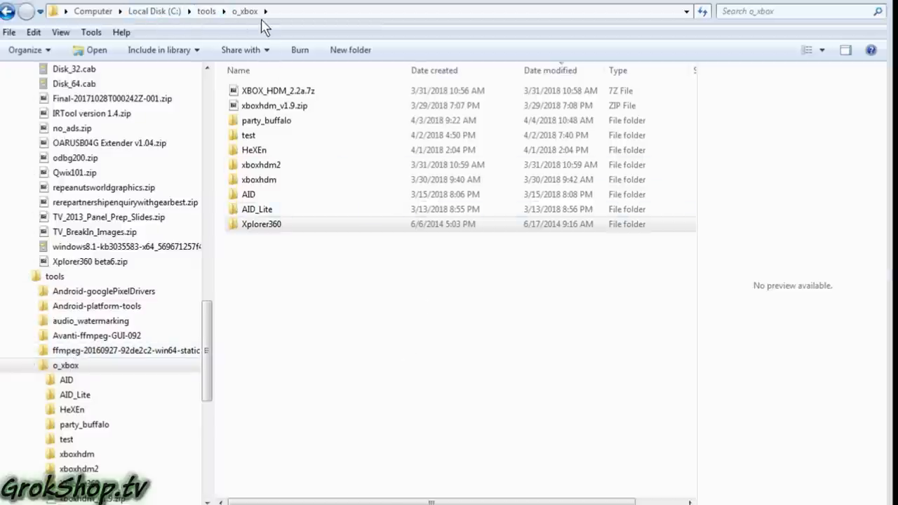
- Create a deploy folder in o_xbox and new folders inside backup
left_click(351, 50)
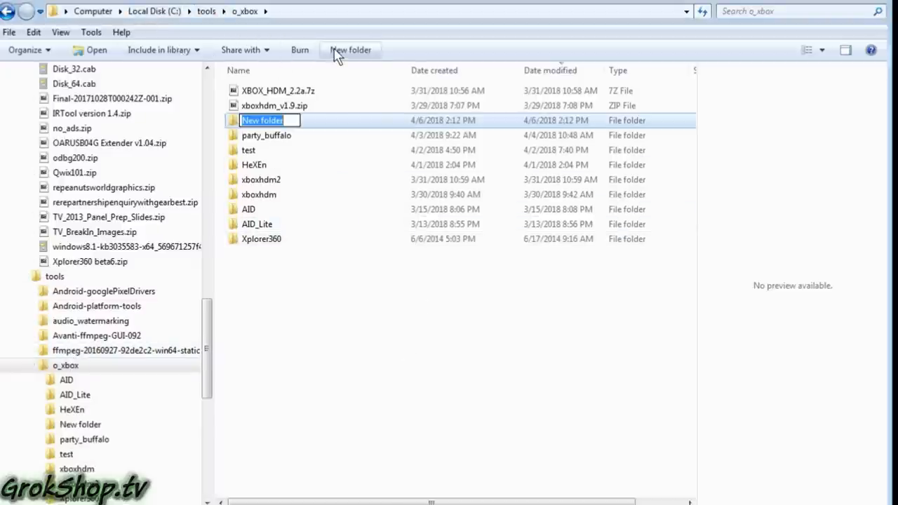
type("bad")
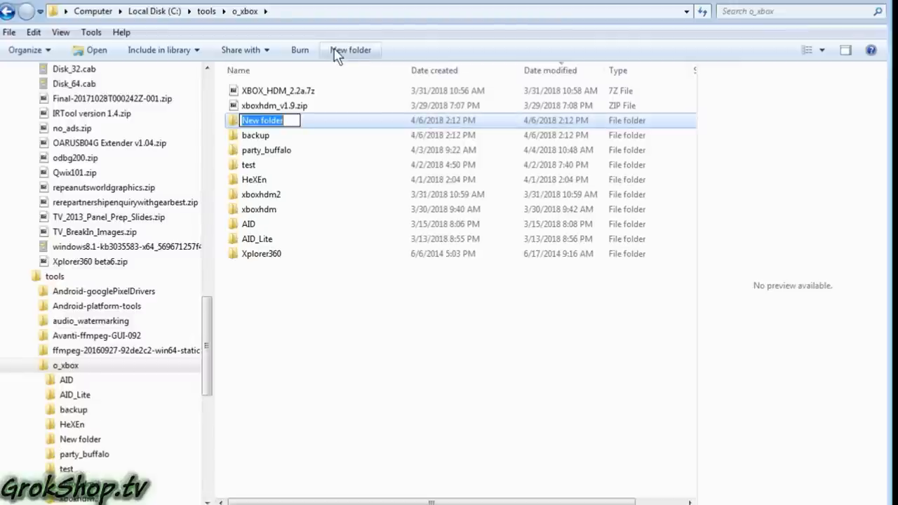
type("deploy")
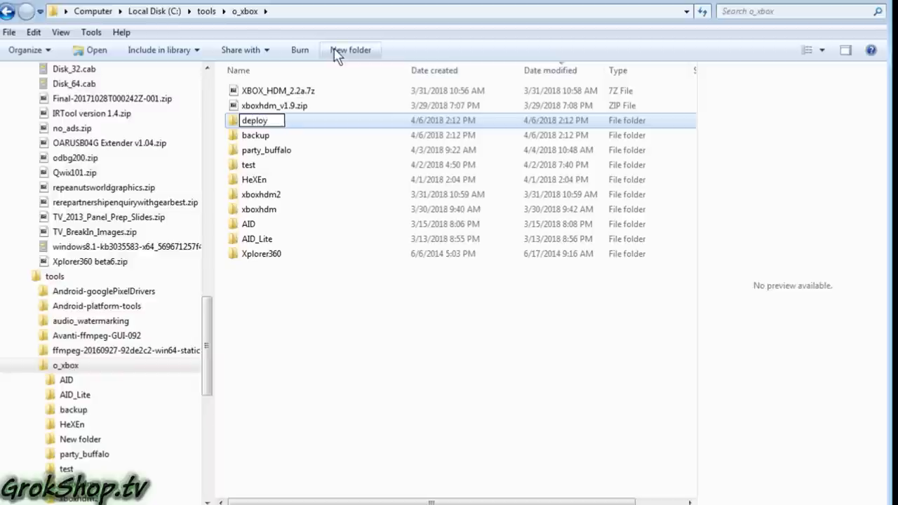
key("Return")
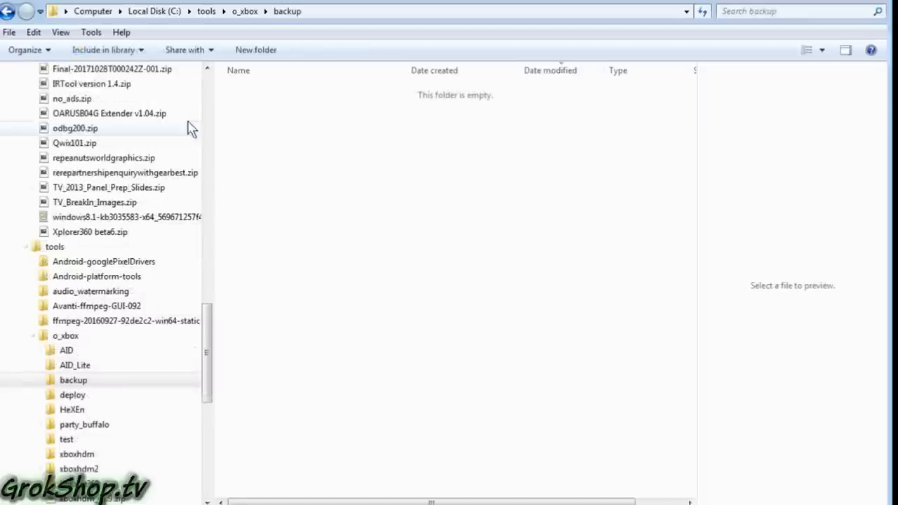
mouse_move(255, 49)
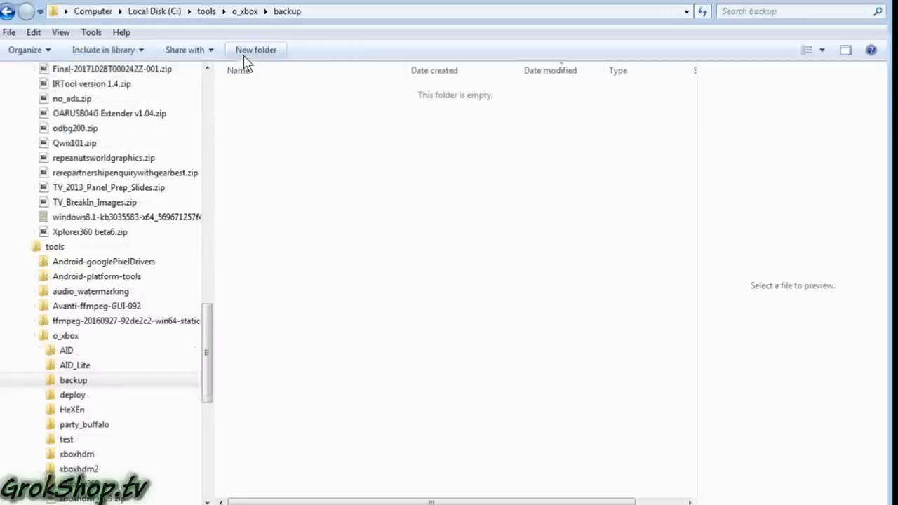
left_click(256, 50)
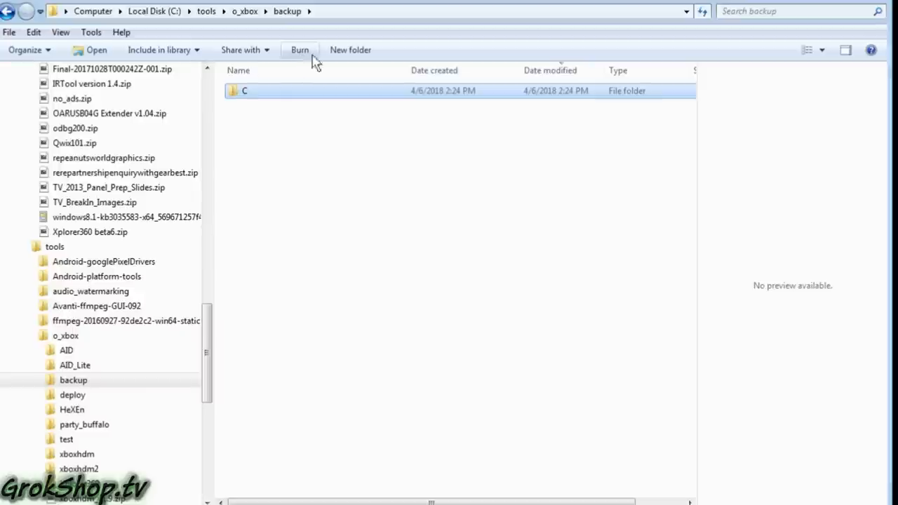
left_click(350, 50)
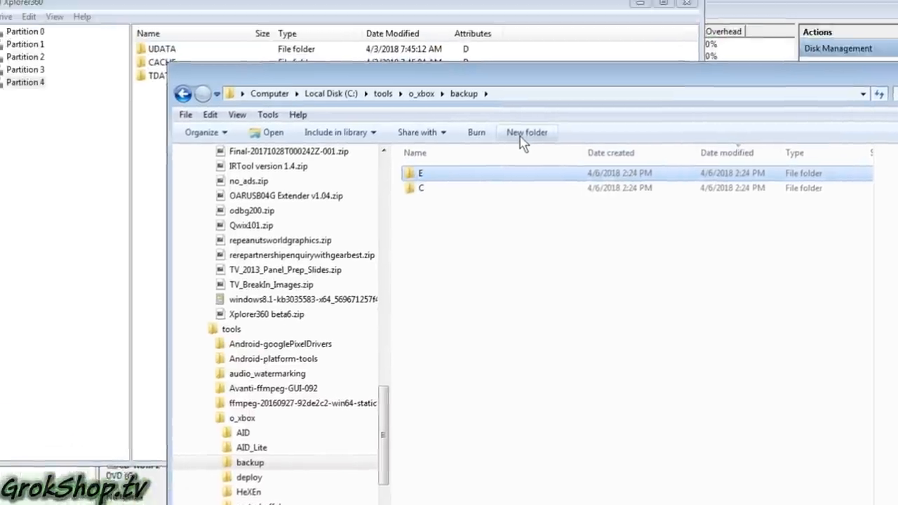
- Copy the dashboard files into backup\C, then open backup's E folder
left_click(41, 81)
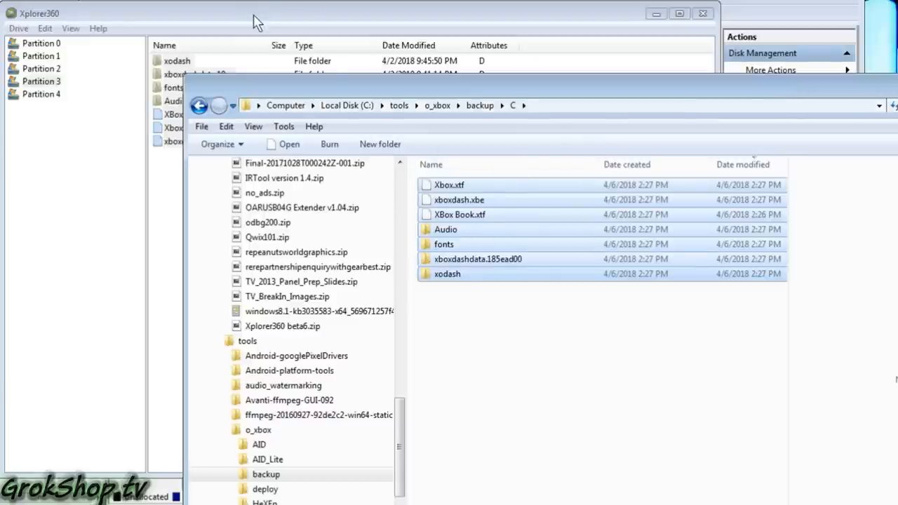
left_click(480, 105)
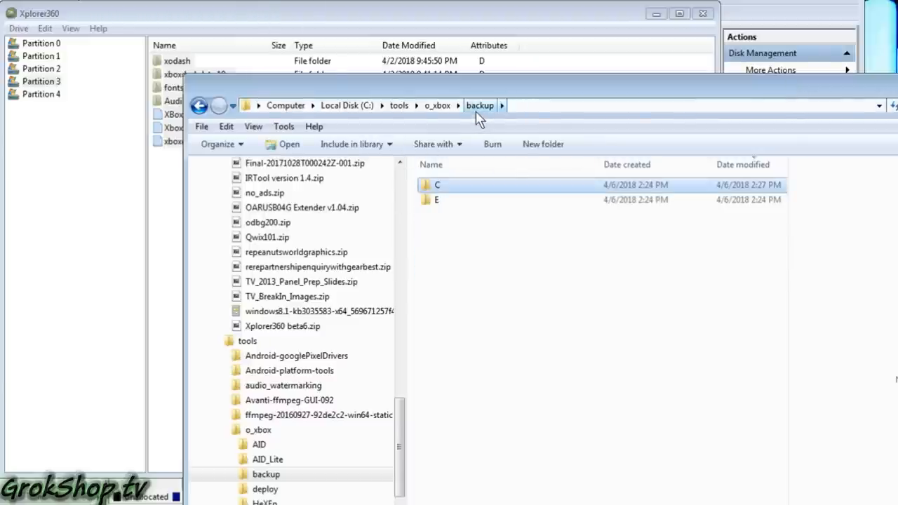
double_click(436, 200)
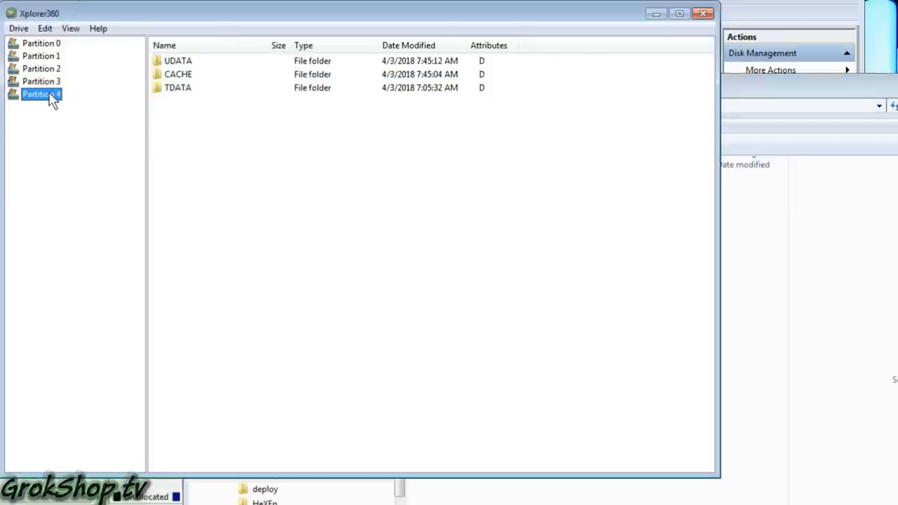
- Copy Partition 4's UDATA, CACHE and TDATA into backup\E and check UDATA
left_click(178, 61)
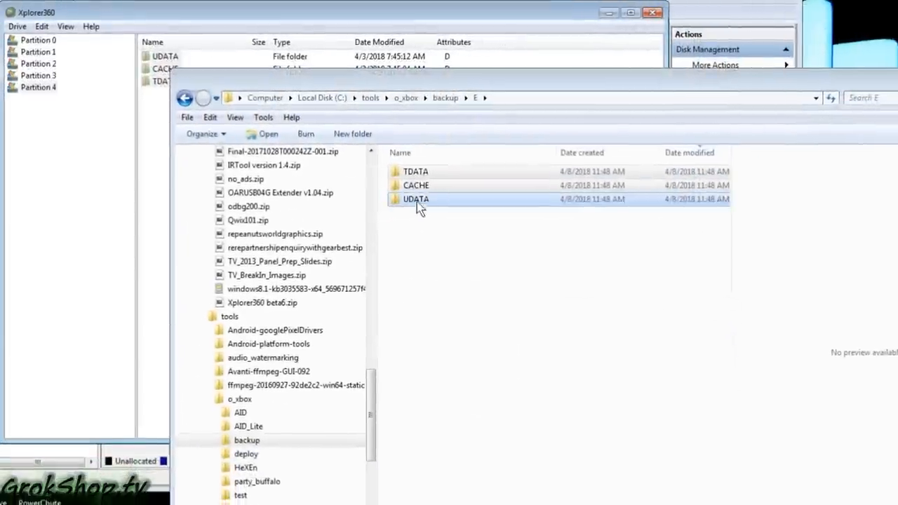
double_click(415, 172)
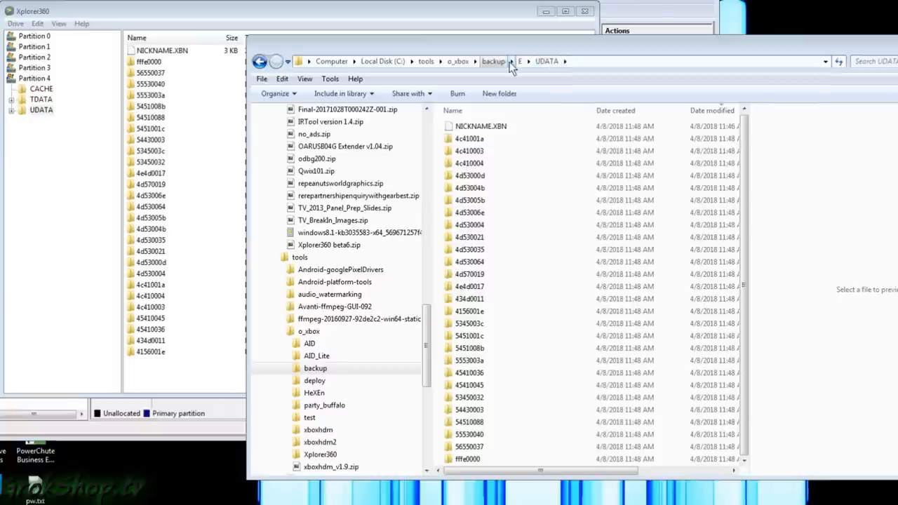
- Navigate from backup up to o_xbox and open the ndure_3_1 folder
left_click(493, 61)
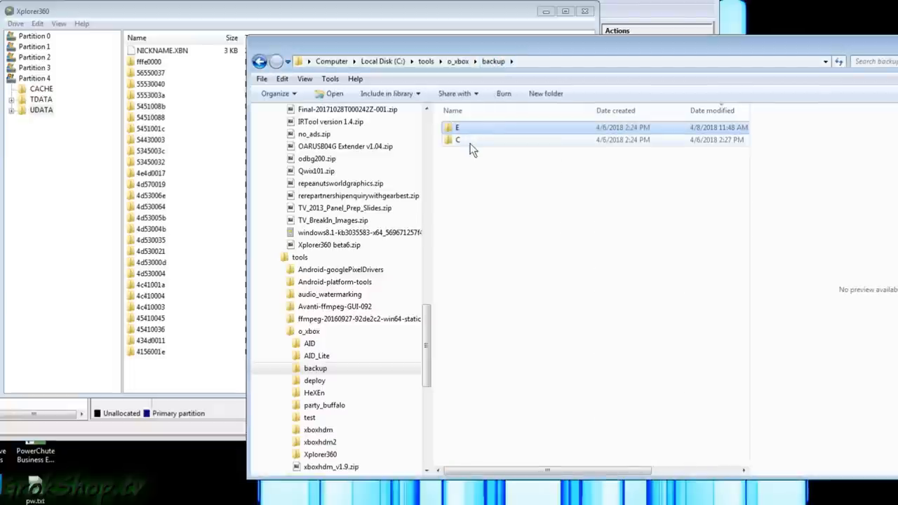
right_click(457, 139)
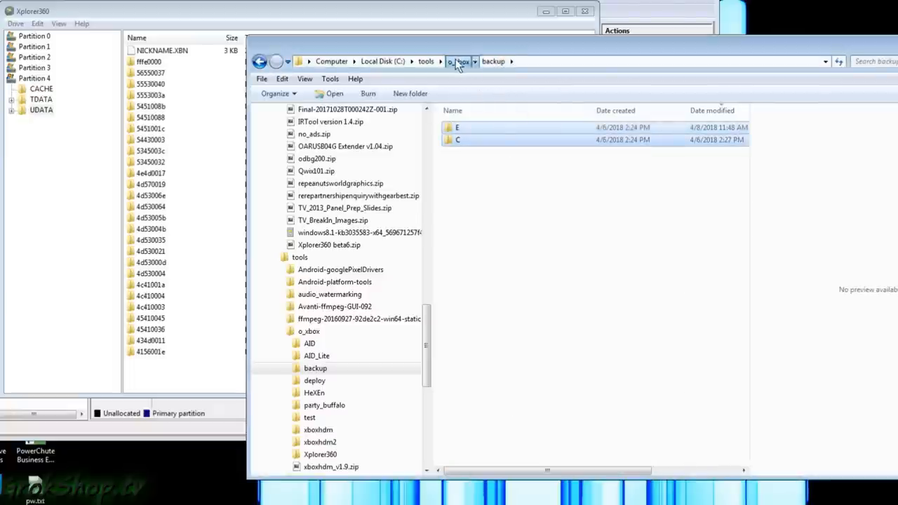
left_click(315, 381)
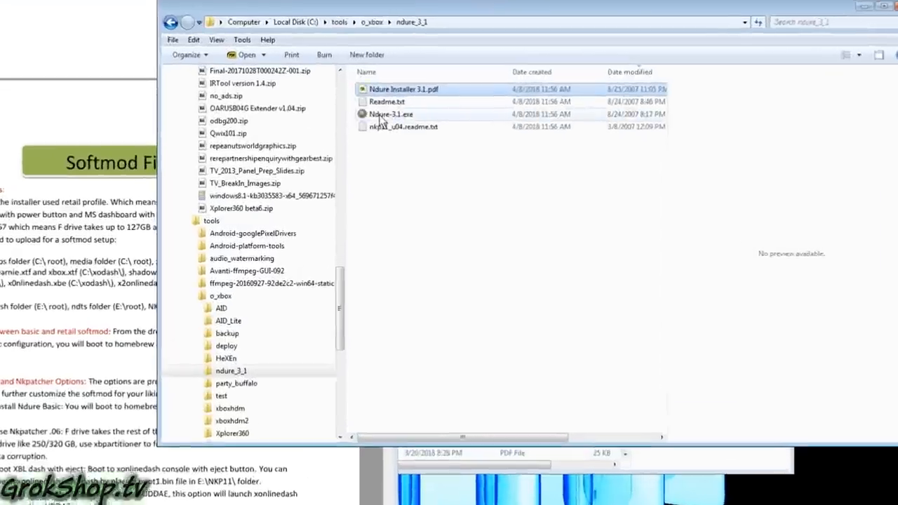
- Run Ndure-3.1.exe, check kernel 5101 and Add UDDAE, and advance to install location
double_click(391, 114)
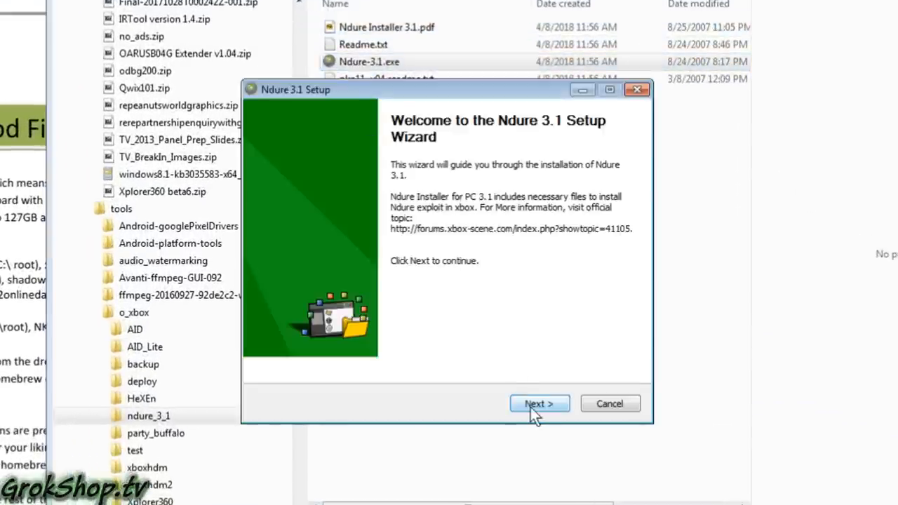
left_click(539, 404)
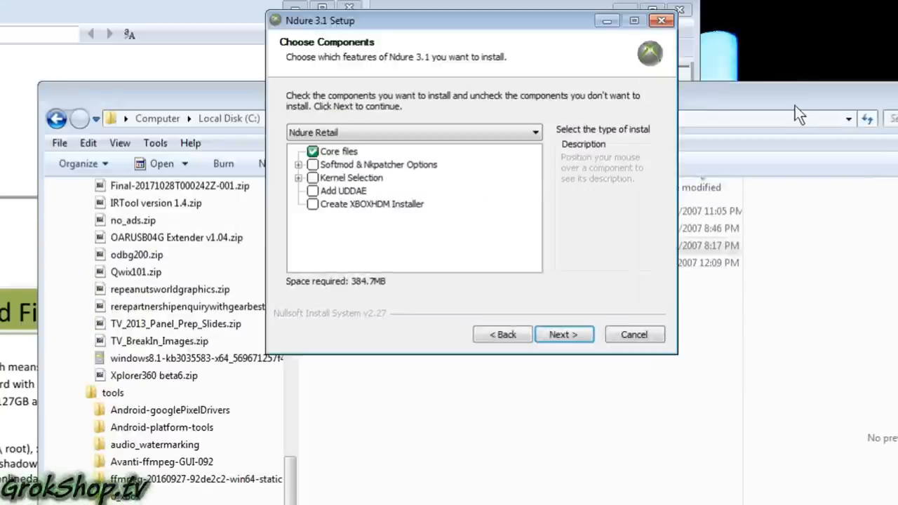
left_click(298, 164)
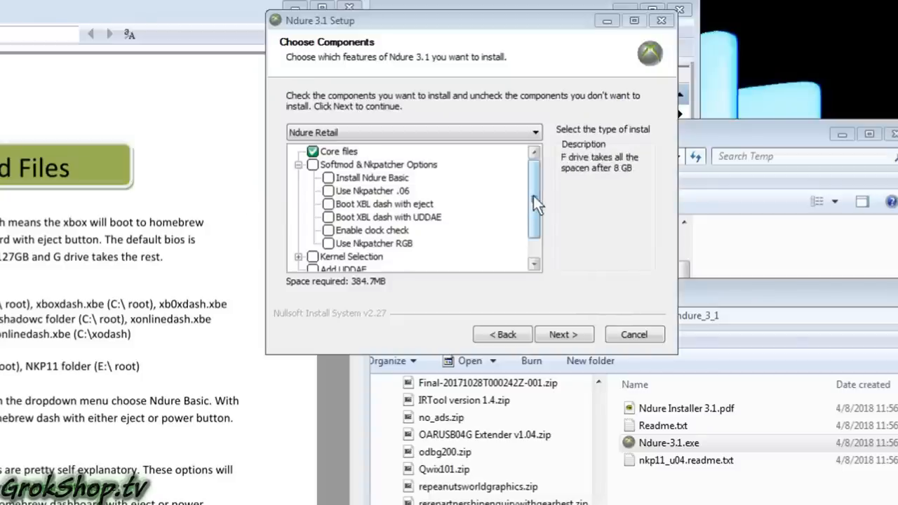
scroll("down", 3)
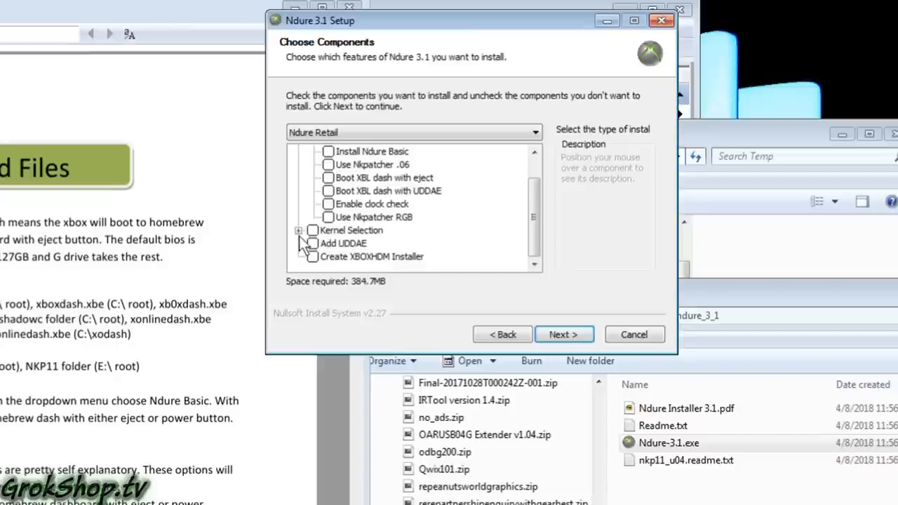
left_click(298, 230)
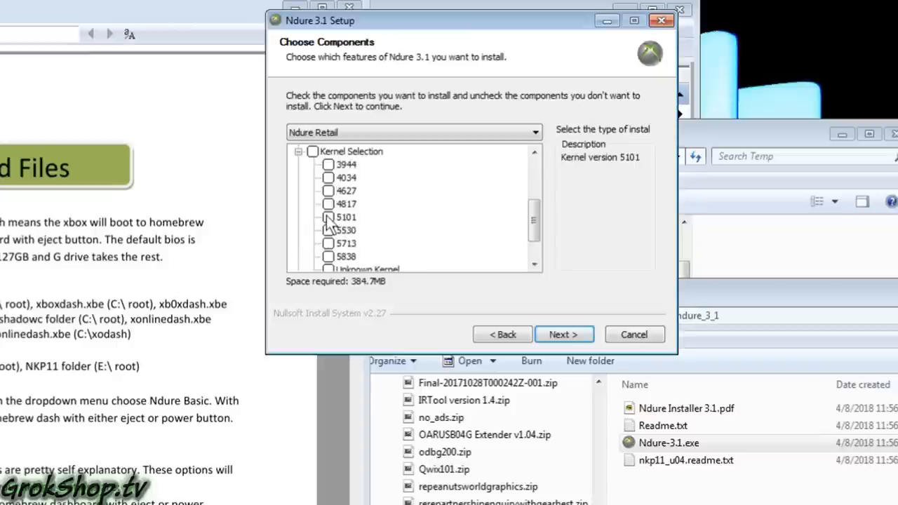
left_click(328, 216)
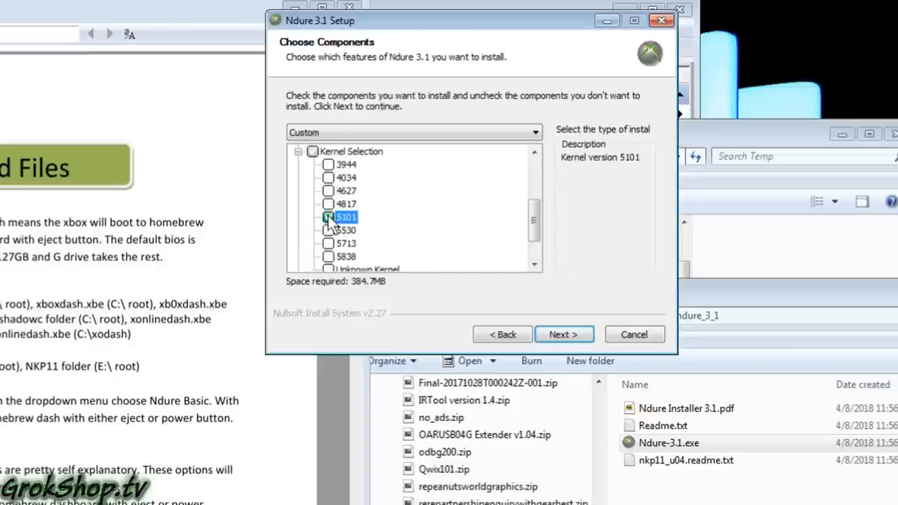
left_click(328, 217)
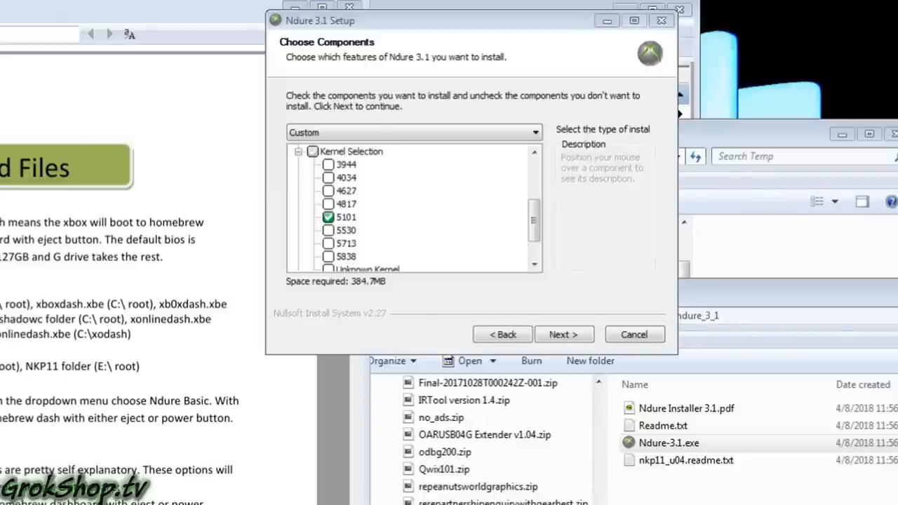
mouse_move(577, 311)
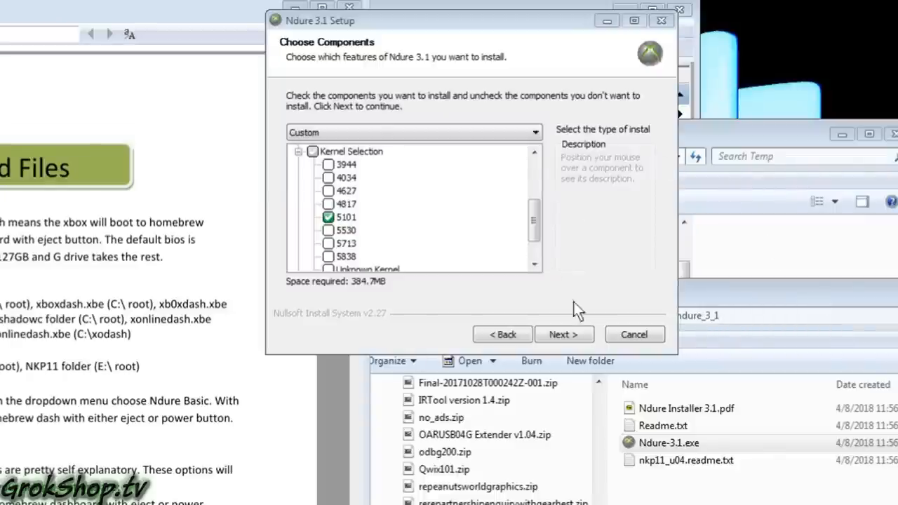
left_click(313, 243)
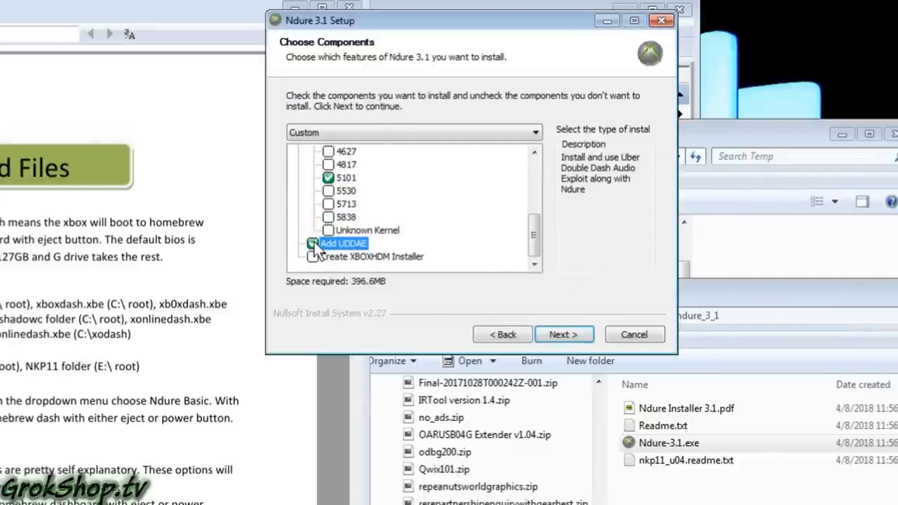
scroll("up", 3)
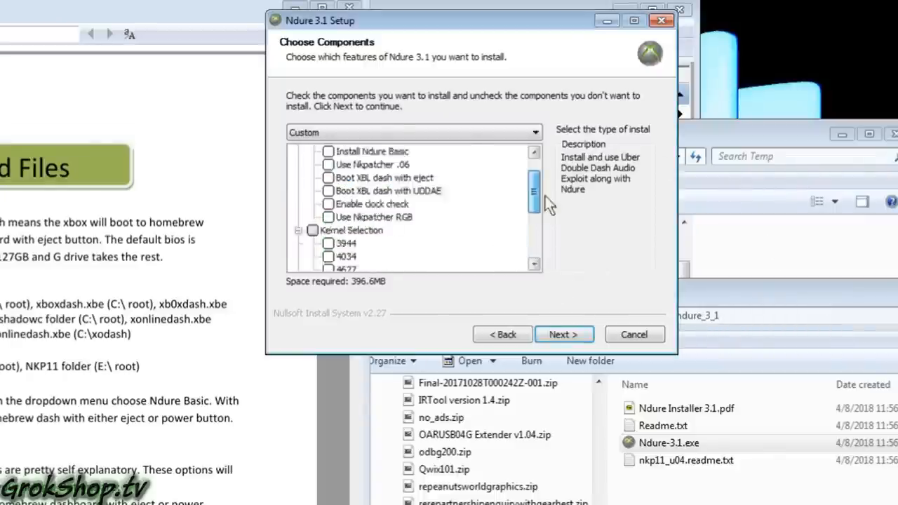
left_click(563, 334)
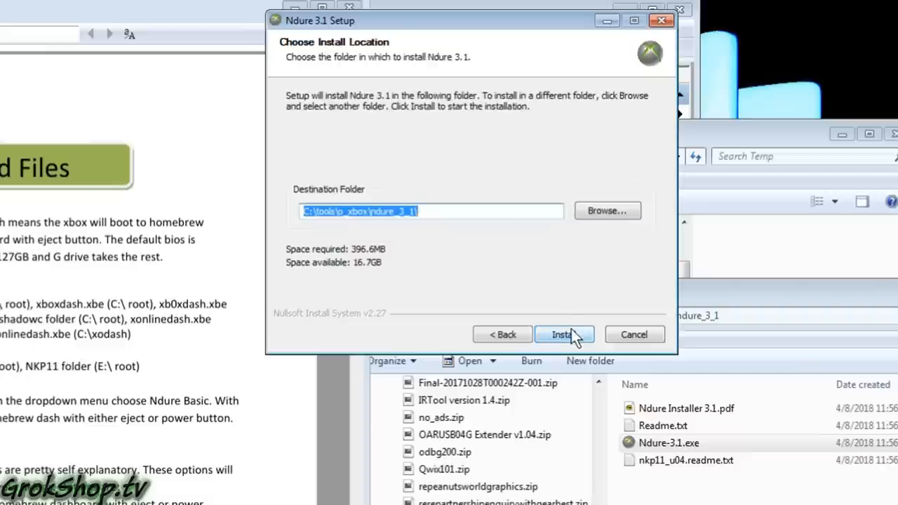
mouse_move(275, 214)
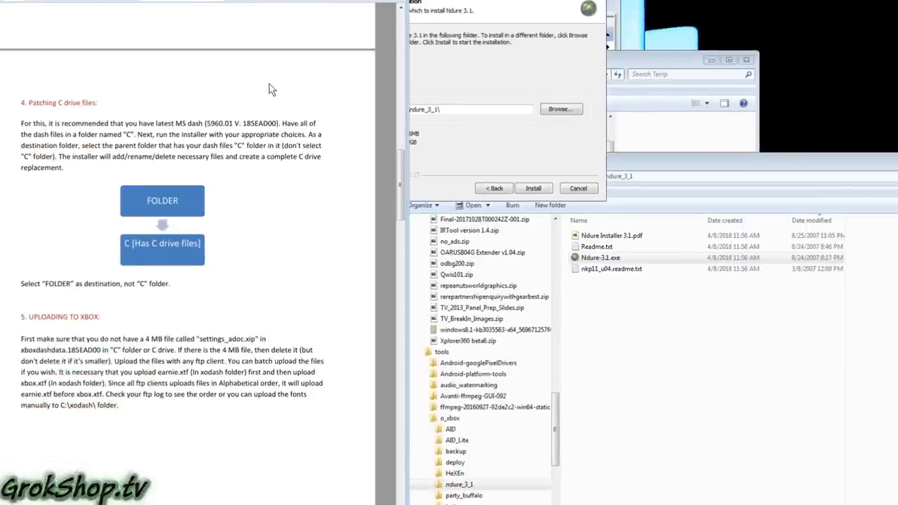
mouse_move(182, 263)
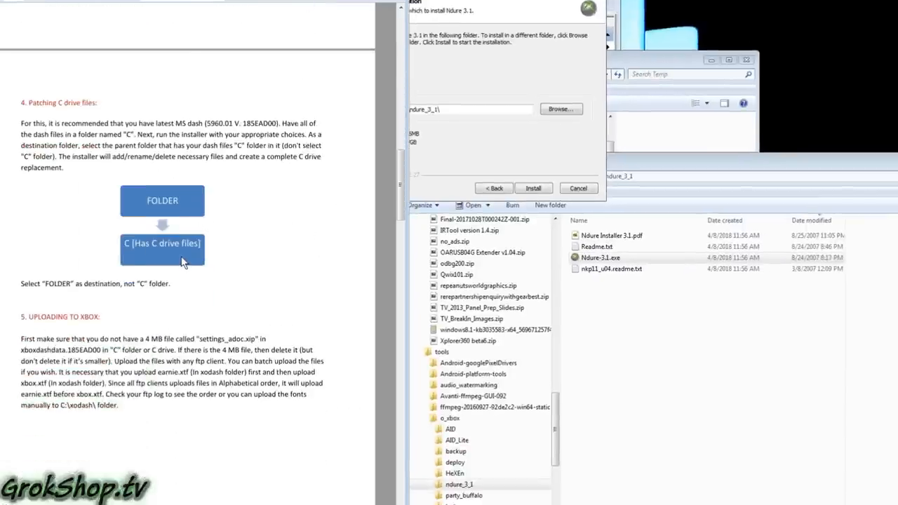
mouse_move(241, 277)
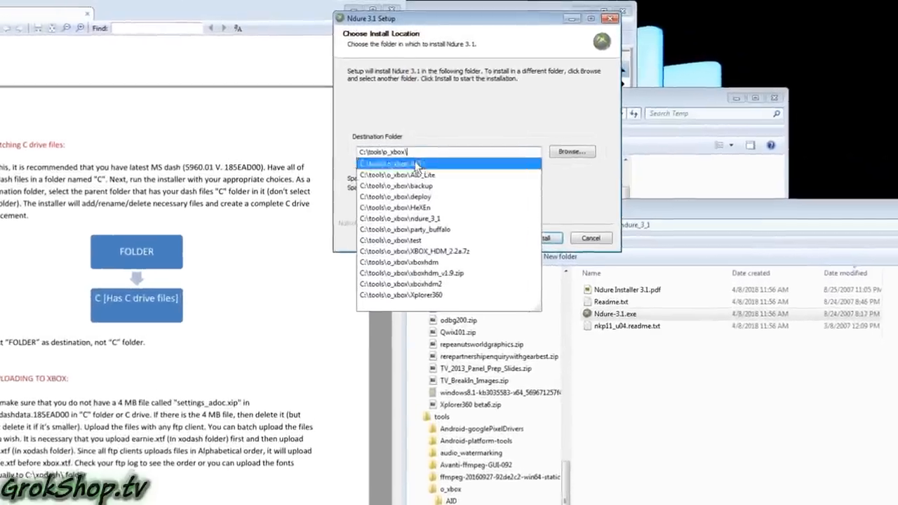
- Install Ndure 3.1 into C:\tools\o_xbox\deploy and let setup complete
left_click(395, 196)
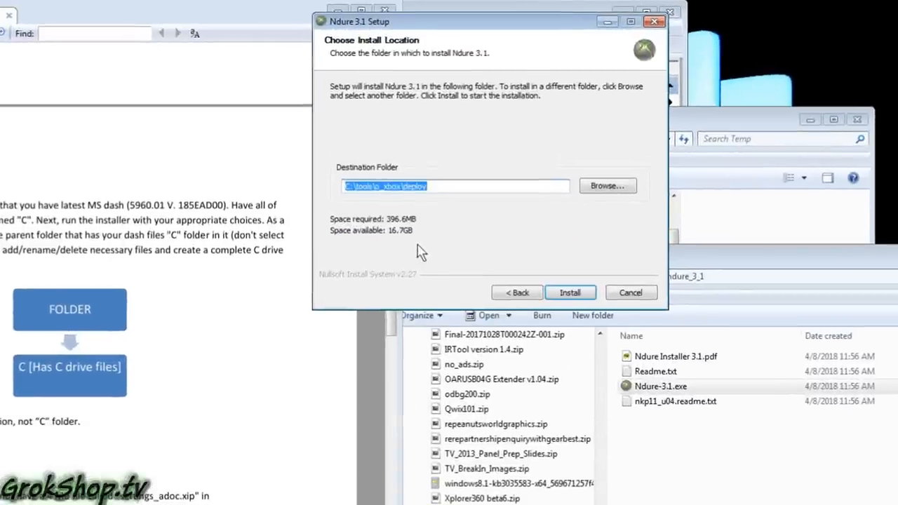
left_click(569, 293)
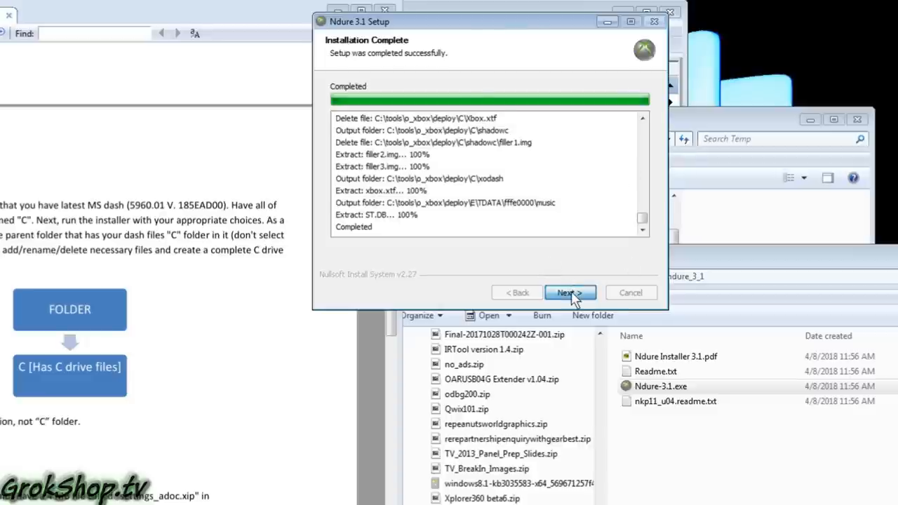
left_click(570, 293)
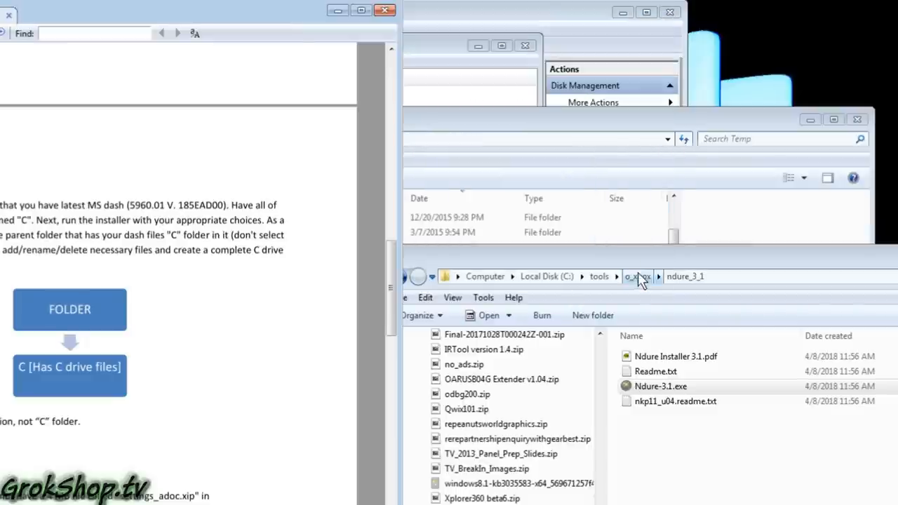
- Open o_xbox and run a Beyond Compare comparison of backup against deploy
double_click(660, 386)
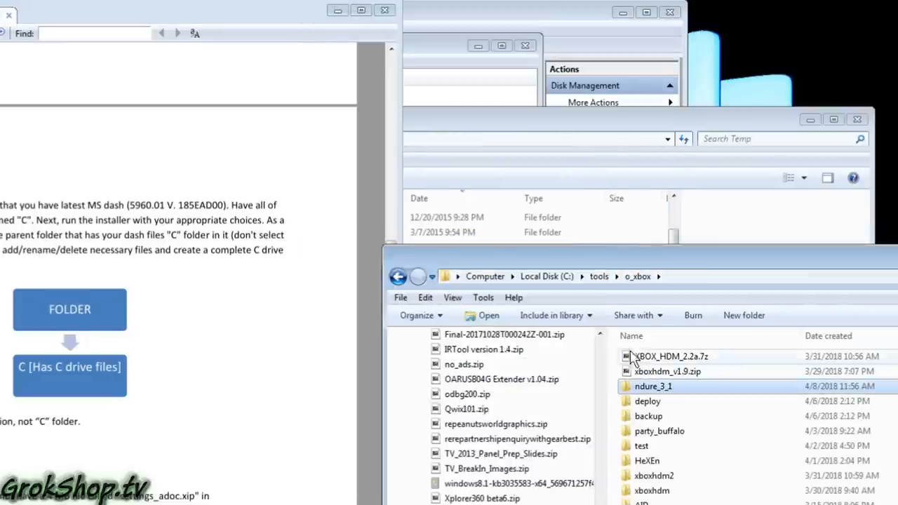
double_click(648, 401)
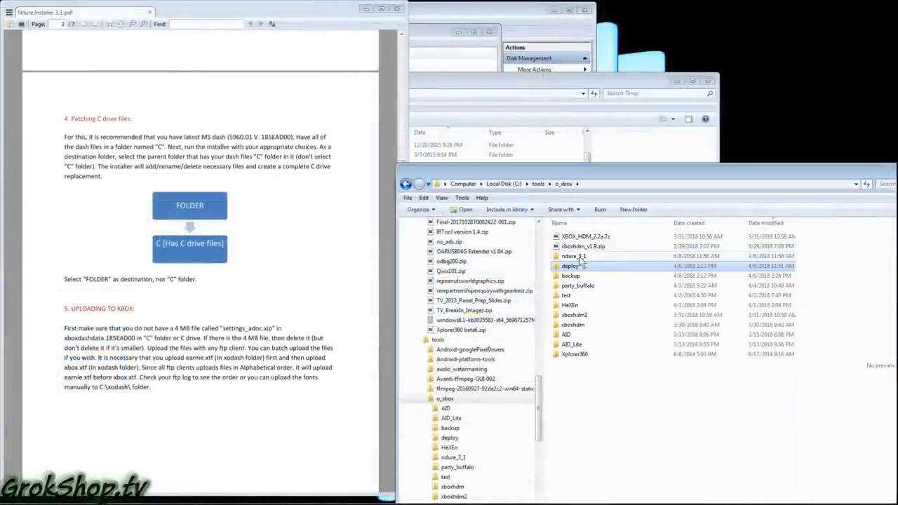
left_click(576, 275)
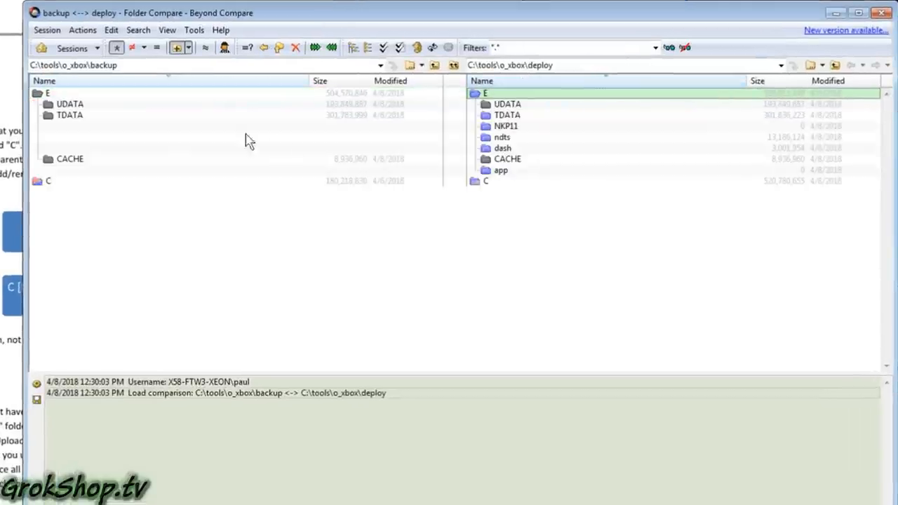
- Close the backup-versus-deploy Folder Compare window after reviewing deploy's extra E folders
left_click(38, 181)
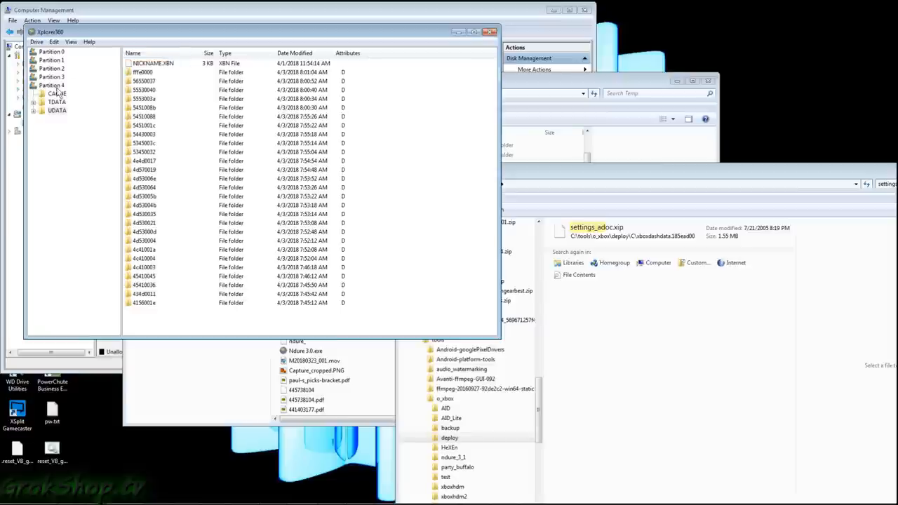
- Delete all dashboard files from Partition 3 in Xplorer360
left_click(51, 77)
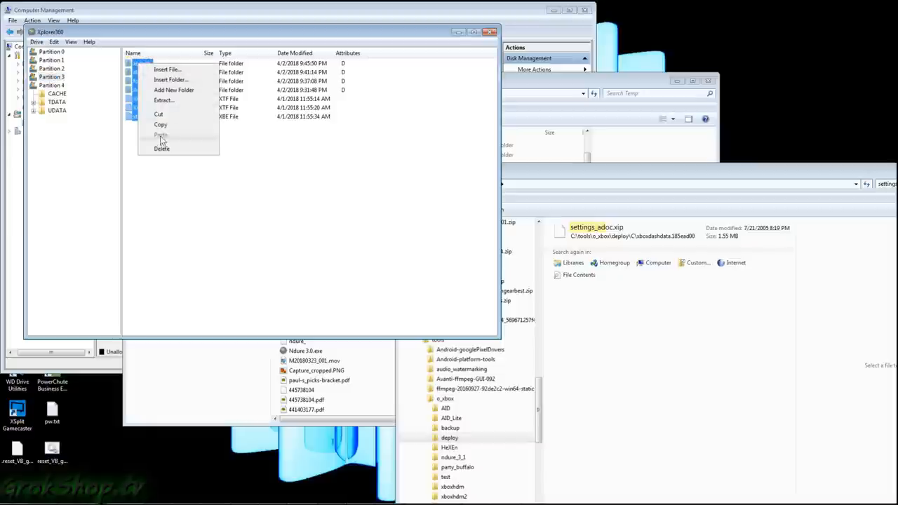
left_click(162, 148)
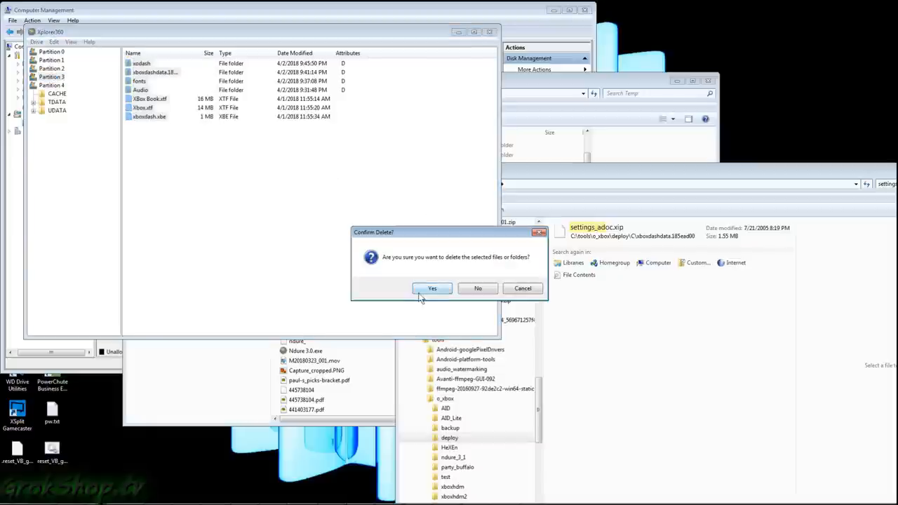
left_click(432, 289)
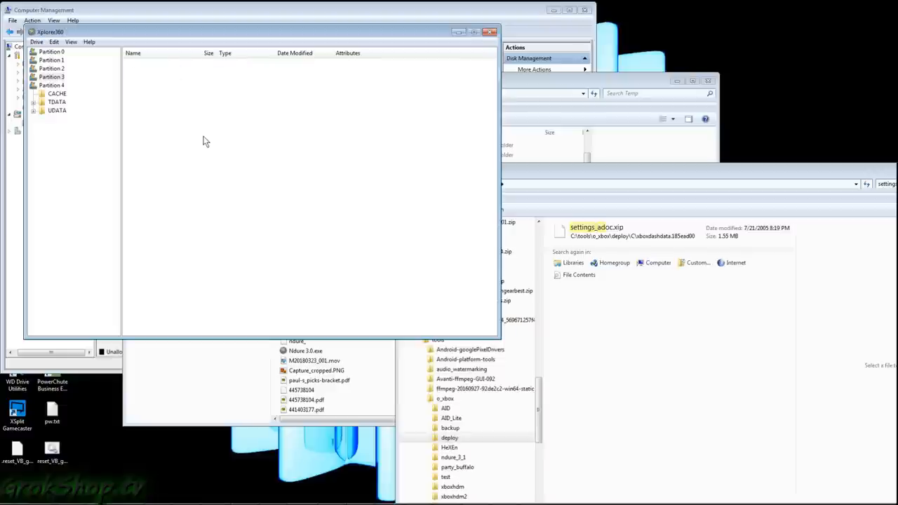
- Delete the UDATA, CACHE and TDATA folders from Partition 4
left_click(52, 85)
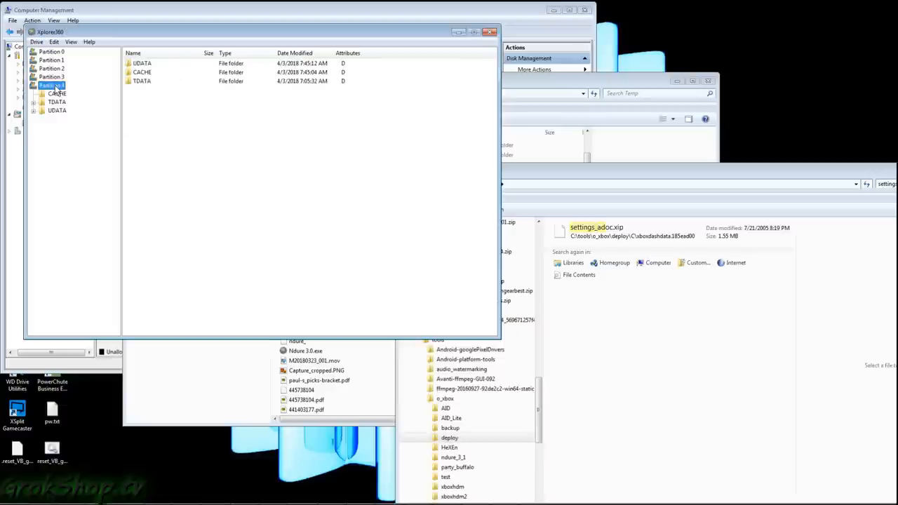
right_click(142, 63)
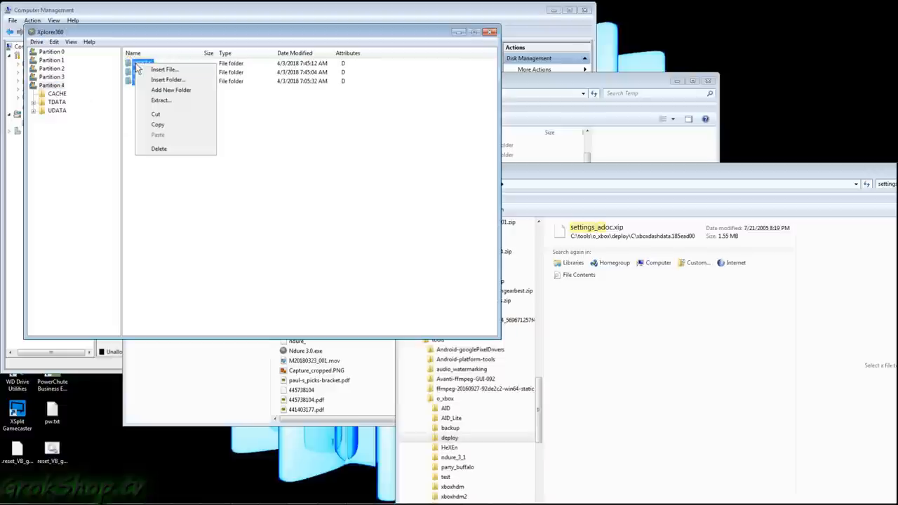
left_click(158, 148)
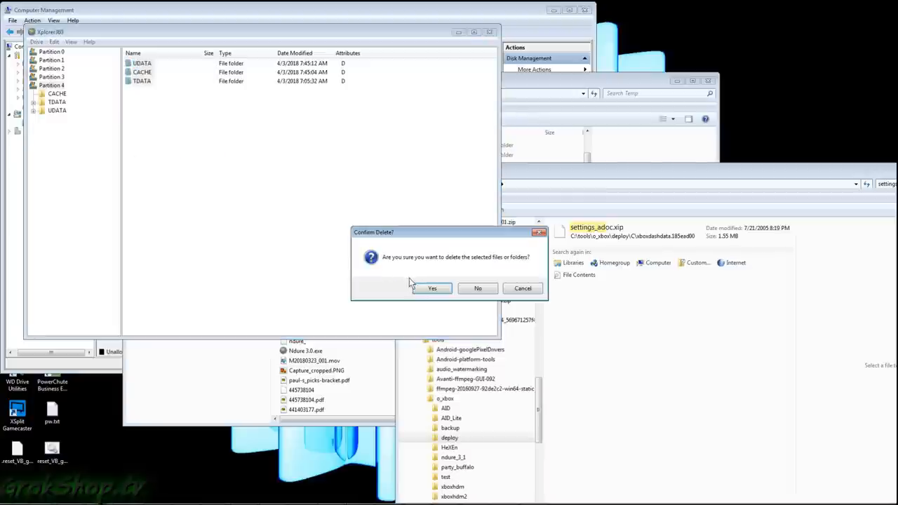
left_click(431, 288)
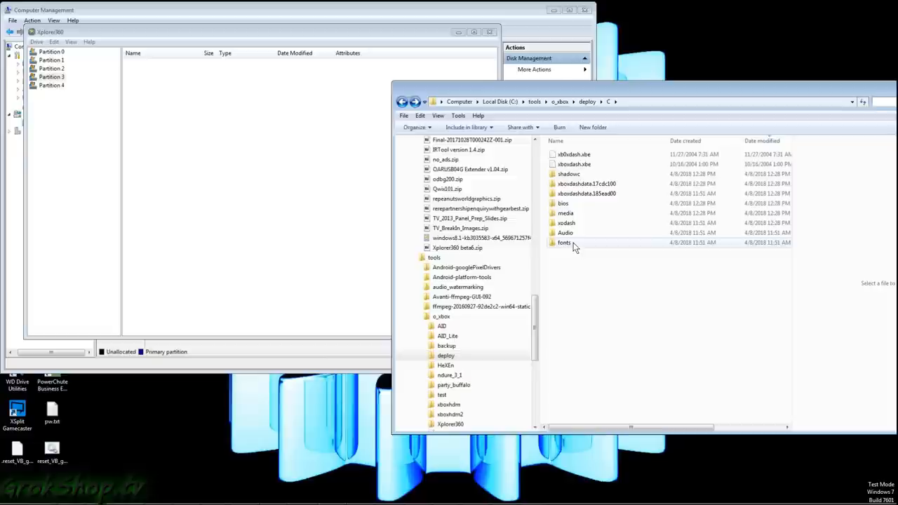
- Select everything in deploy's C folder, including xboxdash.xbe, to inject onto the drive
left_click(573, 154)
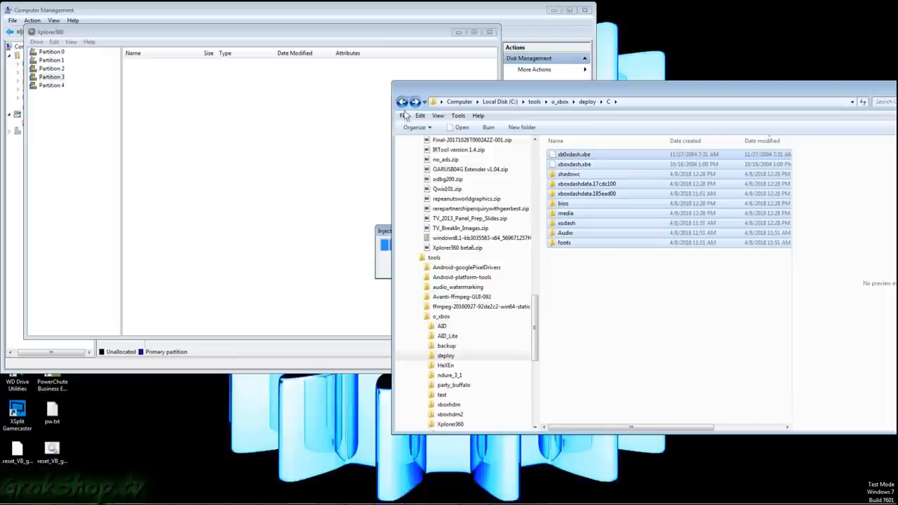
mouse_move(559, 93)
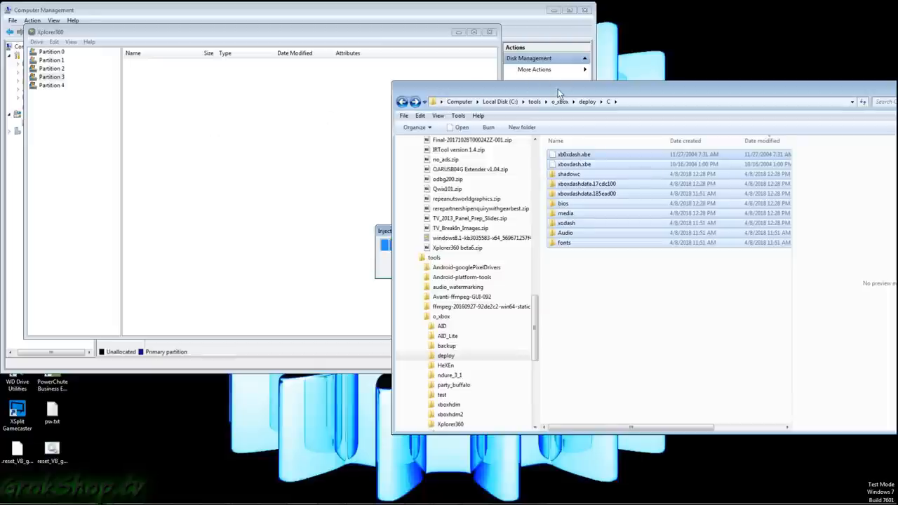
mouse_move(582, 96)
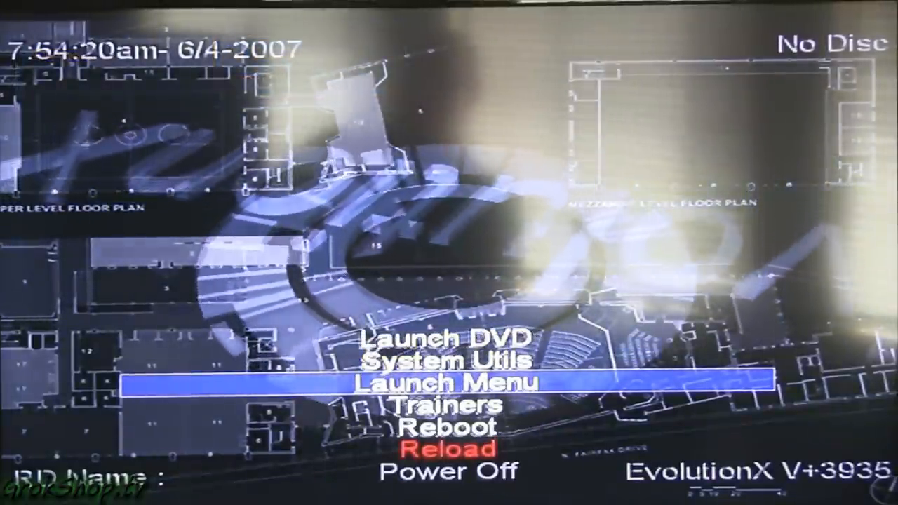
- Navigate EvolutionX to System Utils > Settings / Info and down into Network
key("down")
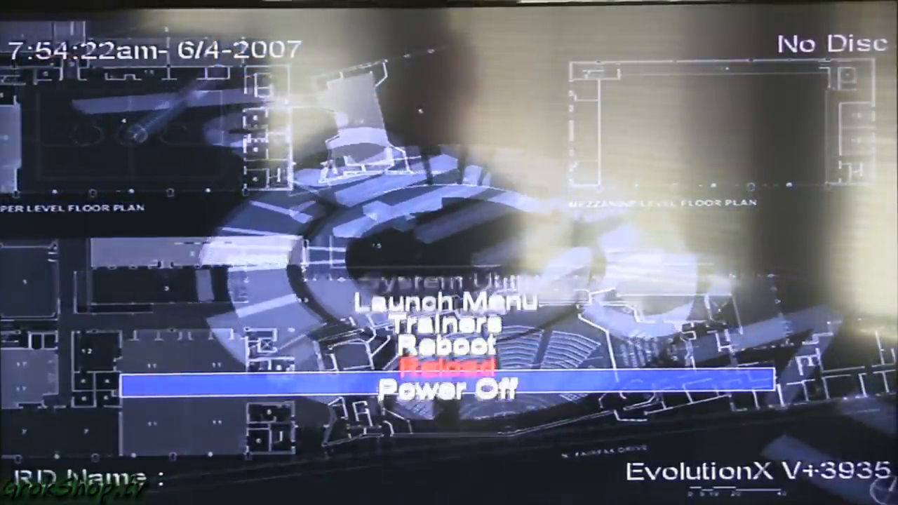
key("up")
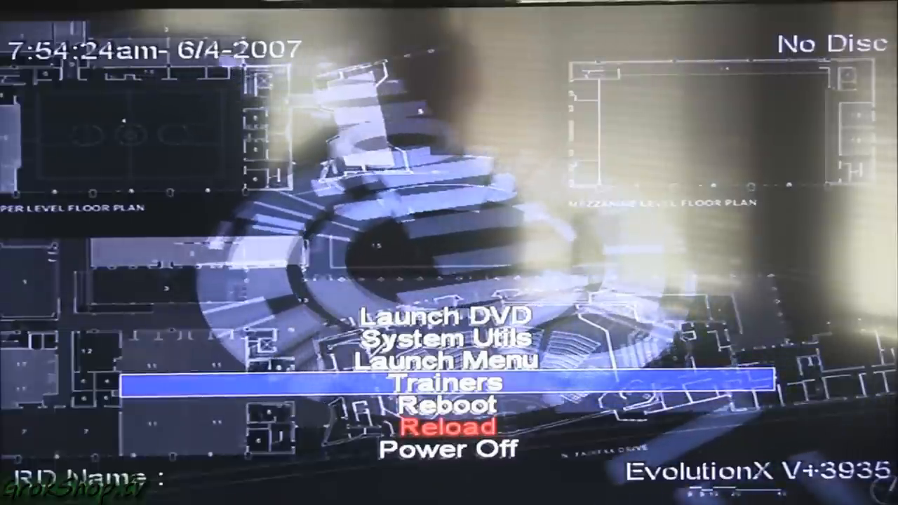
key("up")
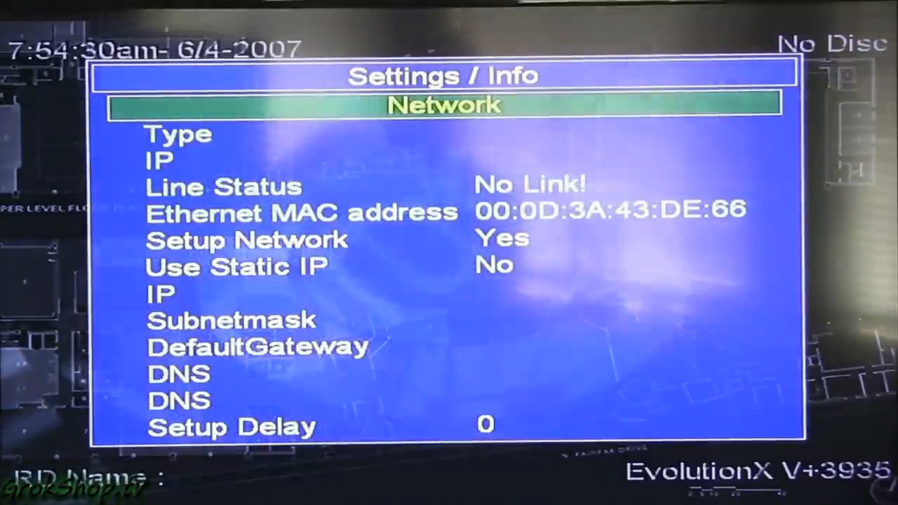
key("Down")
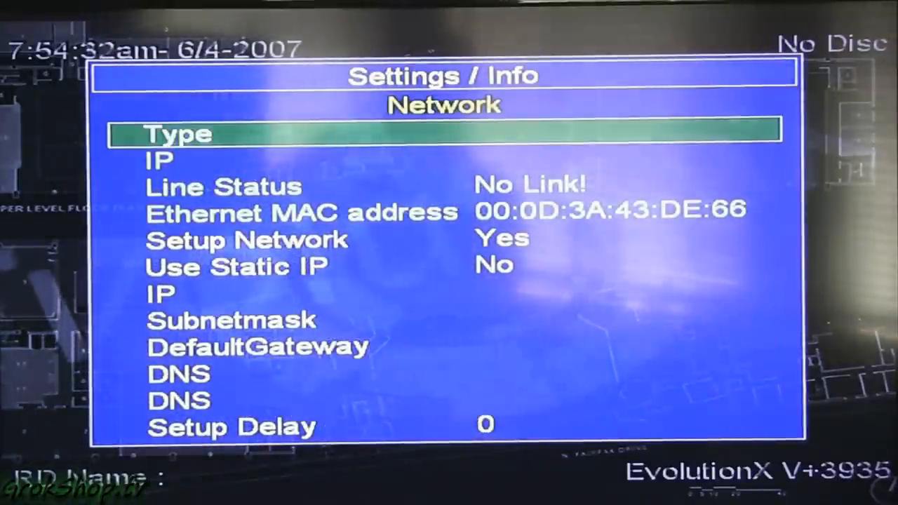
key("Down")
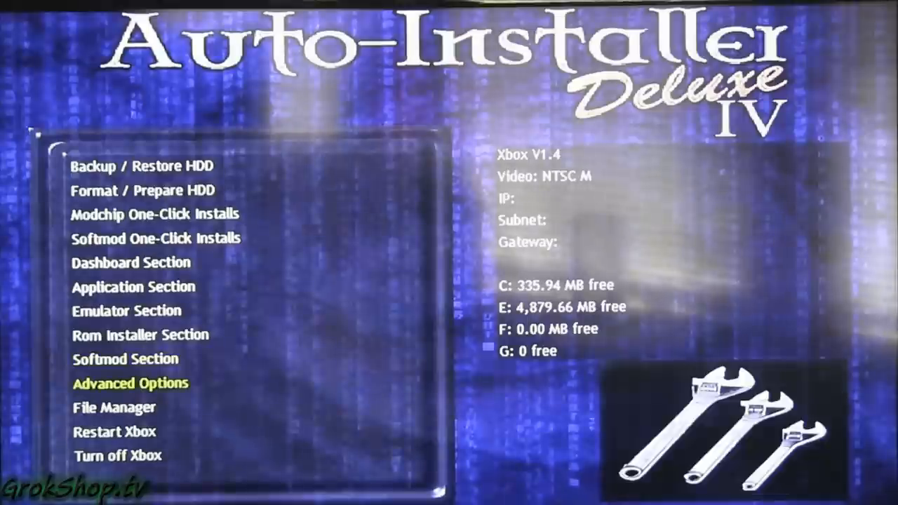
- Open Advanced Options and view the Current Xbox Configuration with serial and HDD lock details
left_click(129, 384)
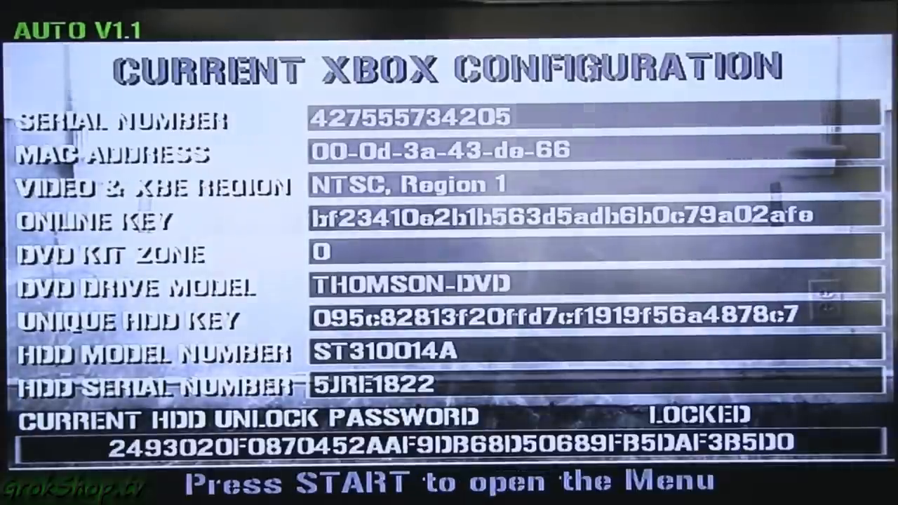
key("start")
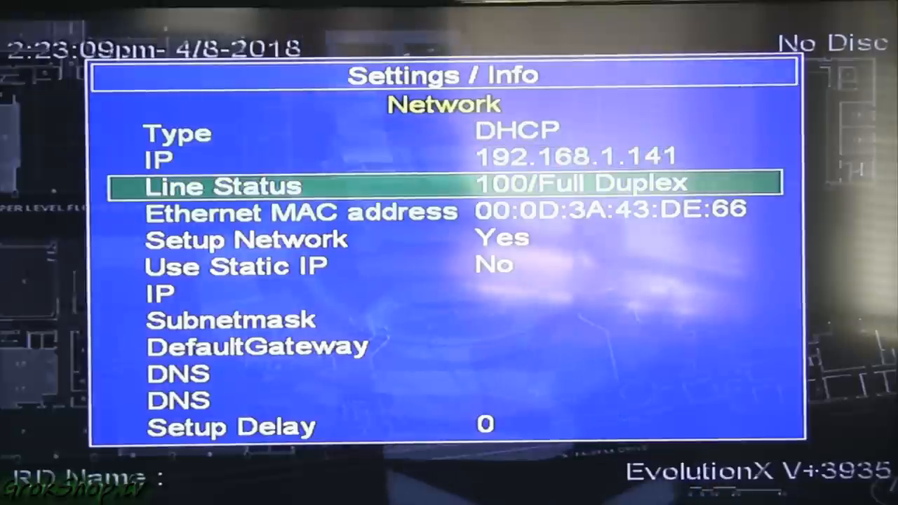
- Check IP 192.168.1.141 and line status, then scroll down to the FTP section
key("up")
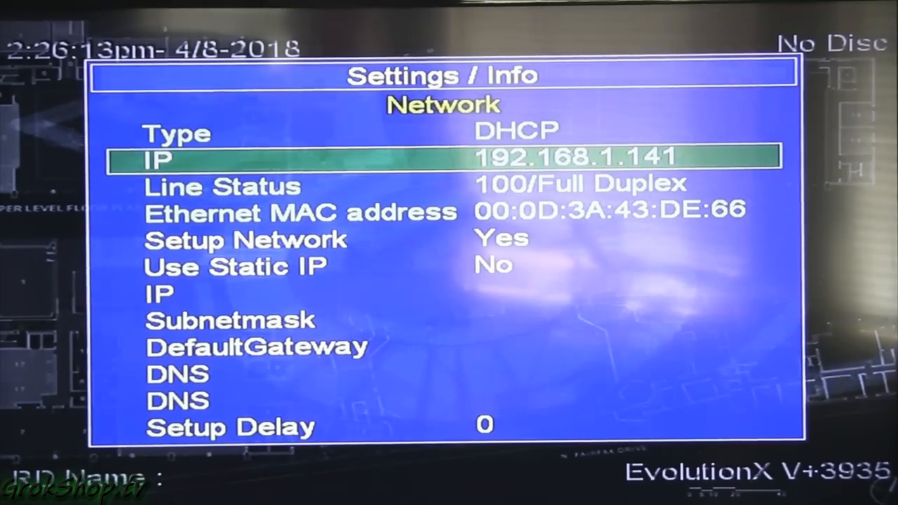
scroll("down", 3)
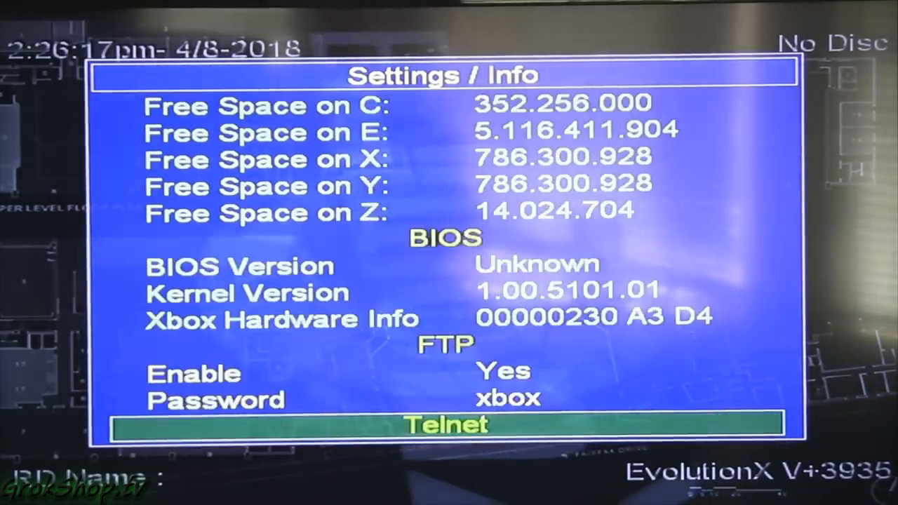
scroll("down", 3)
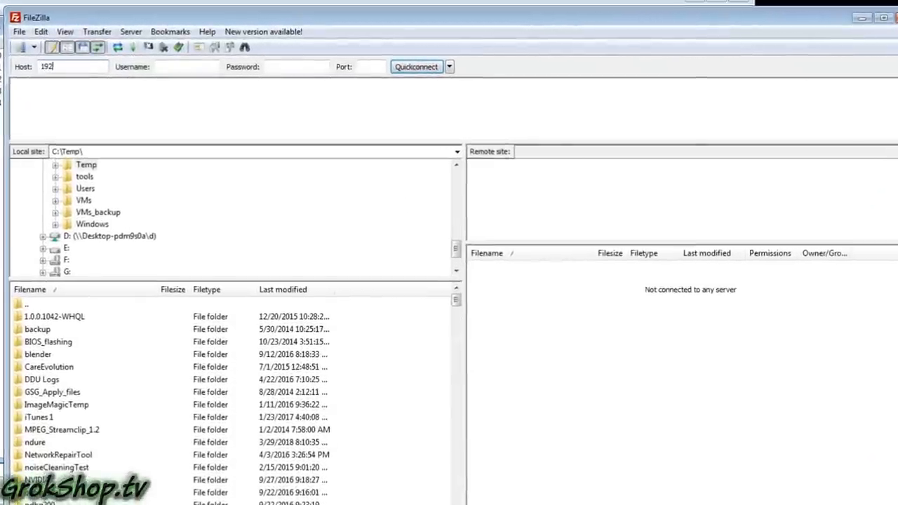
type(".")
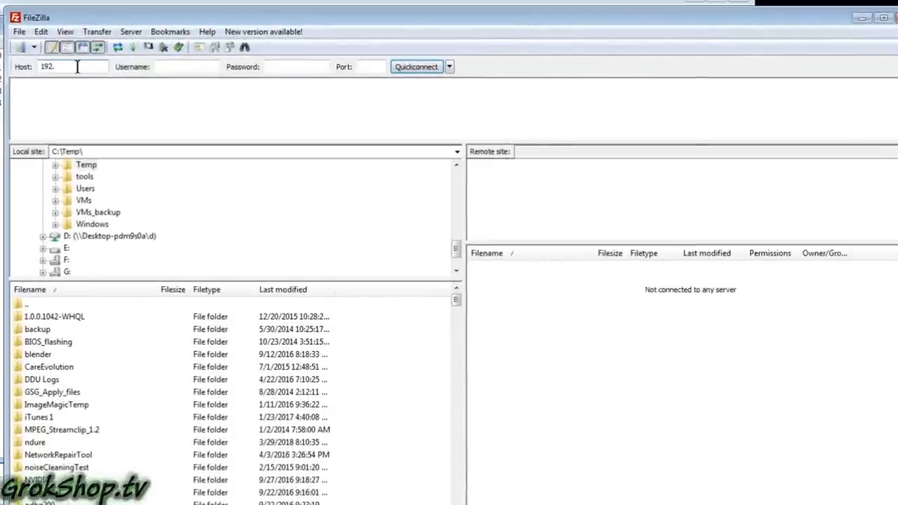
type("168.1.141")
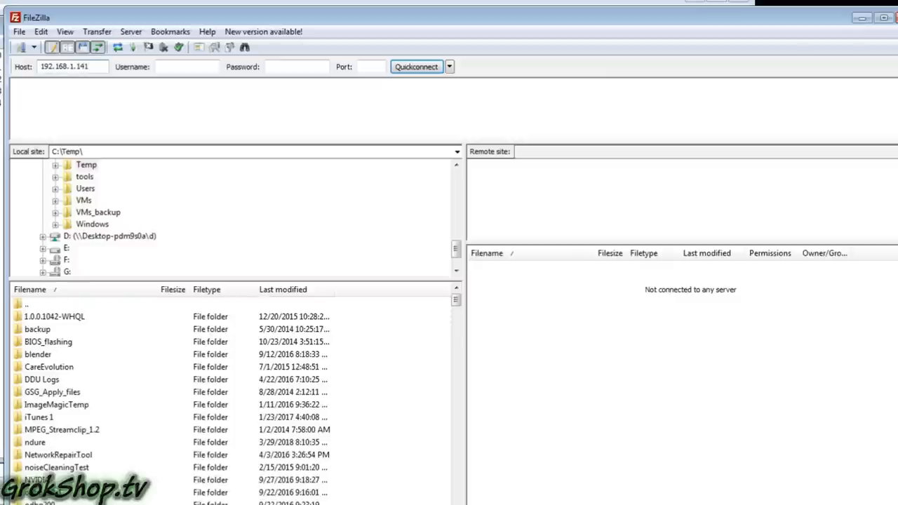
left_click(415, 66)
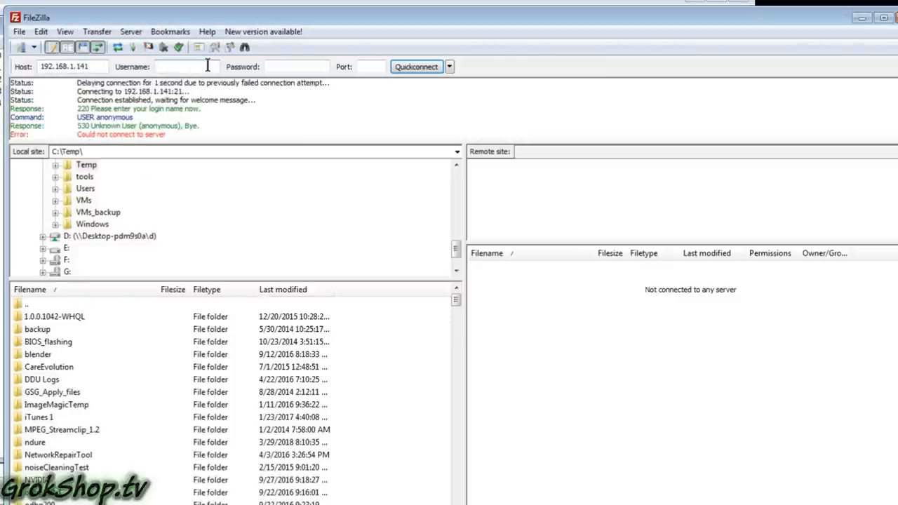
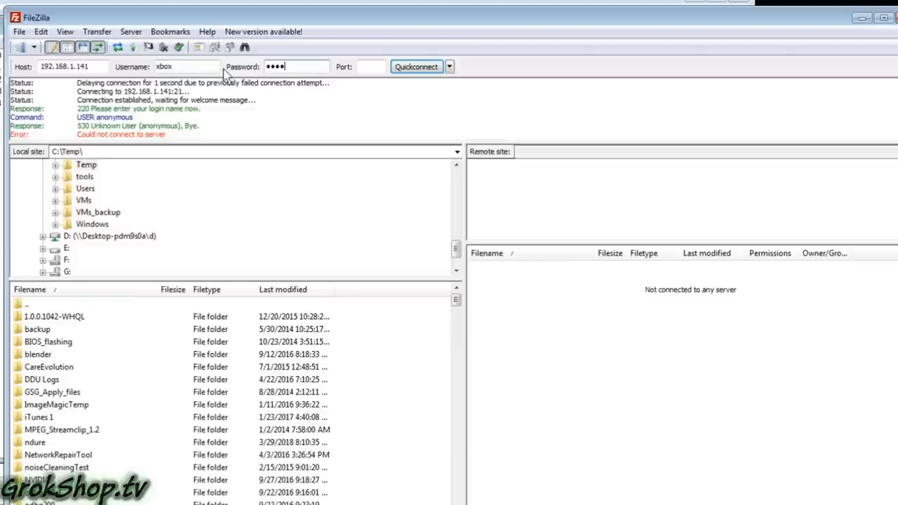
left_click(416, 66)
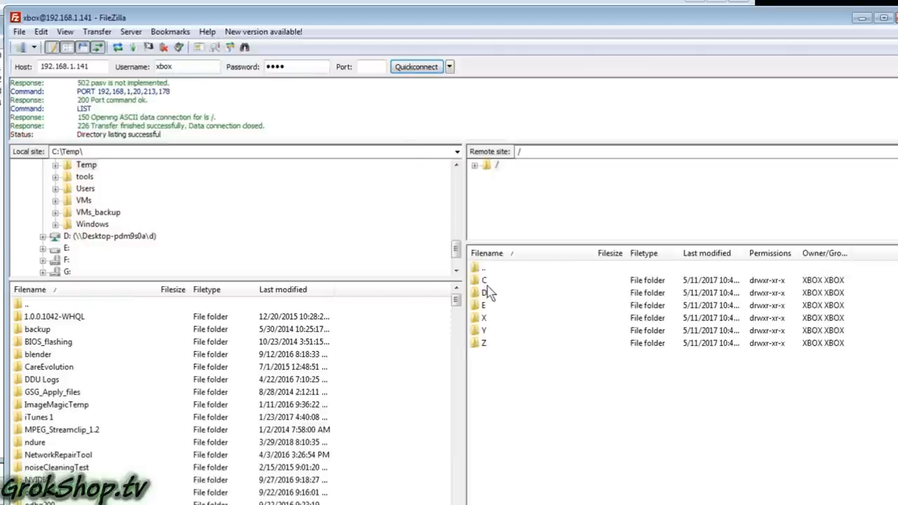
- Download EEPROMBackup.bin, .cfg and .TXT from /E, then open the eeprom backup folder
double_click(483, 306)
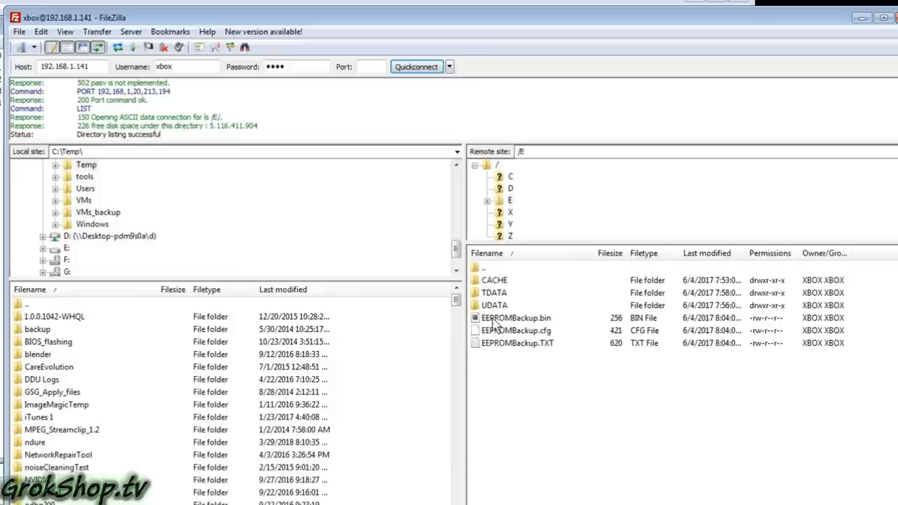
left_click(516, 318)
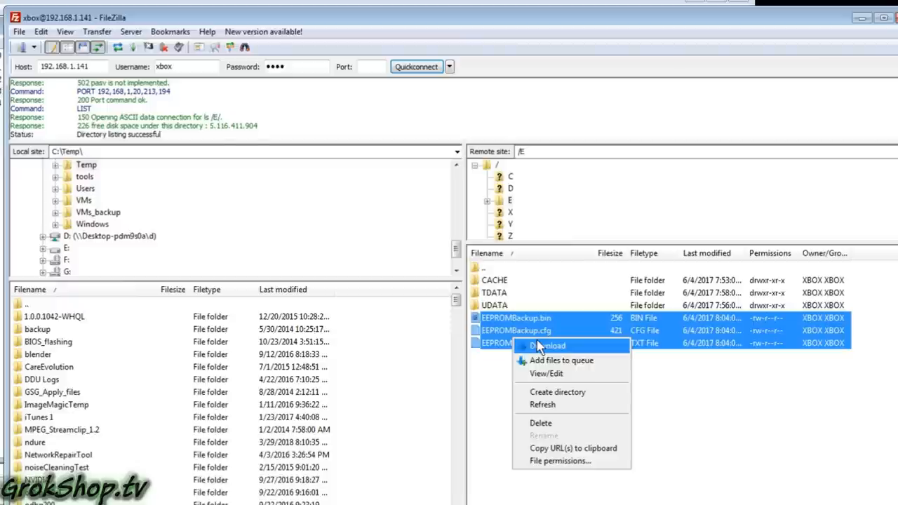
left_click(550, 345)
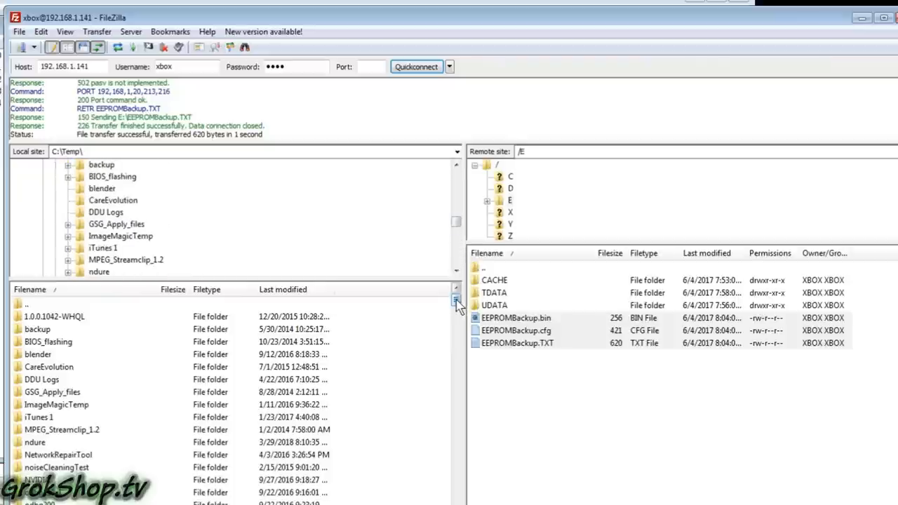
scroll("down", 3)
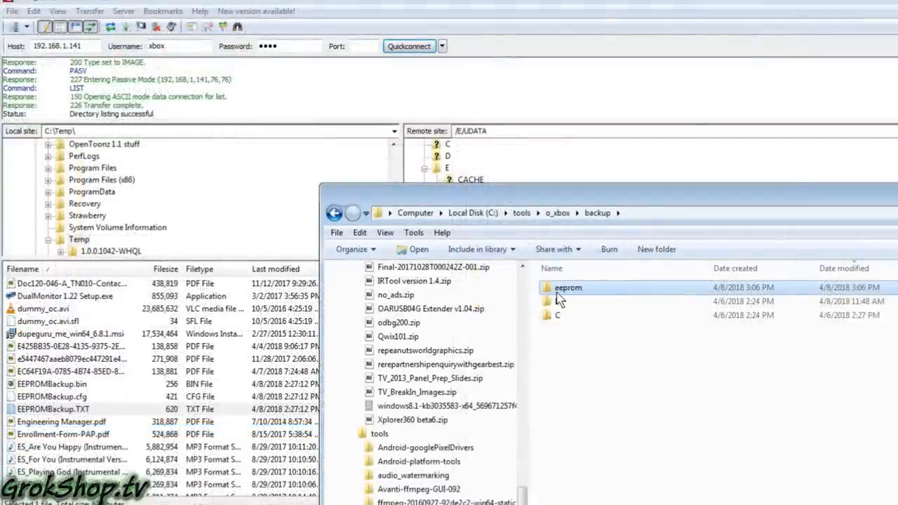
double_click(567, 288)
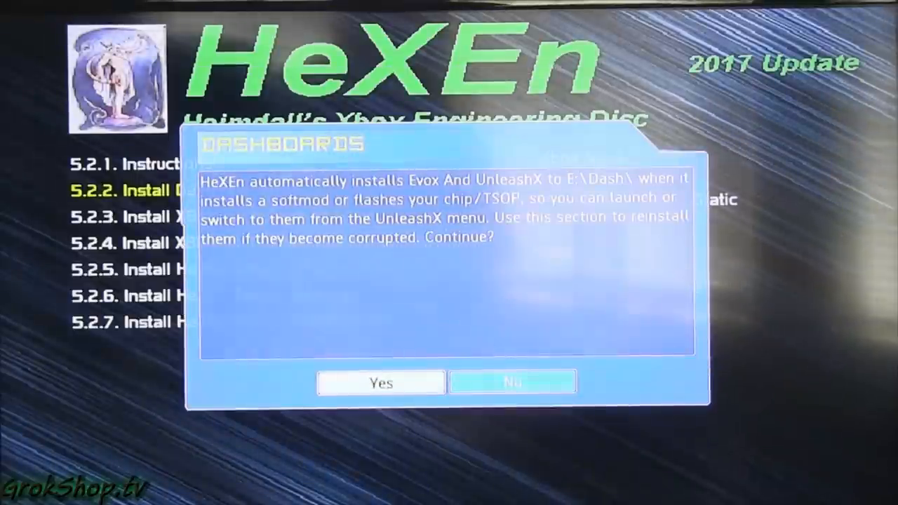
- Decline reinstalling dashboards in HeXEn and acknowledge the completed dashboard switch
left_click(381, 384)
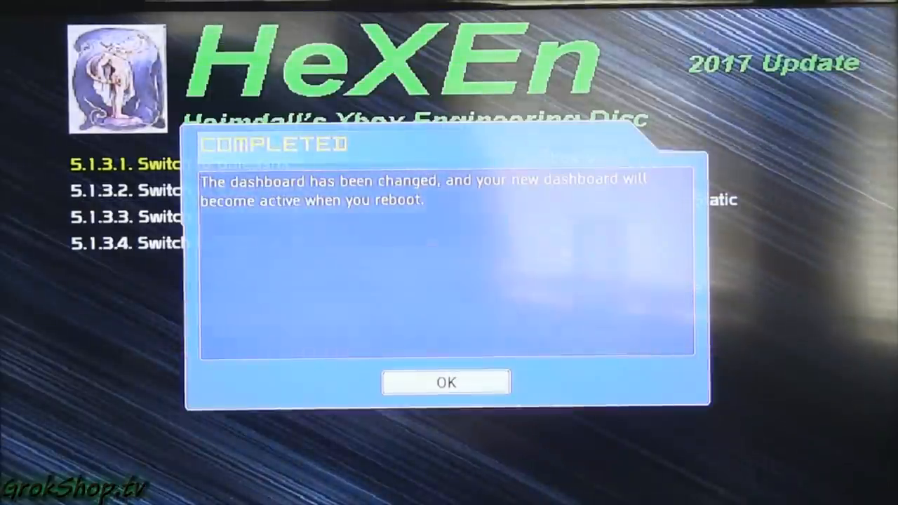
left_click(446, 382)
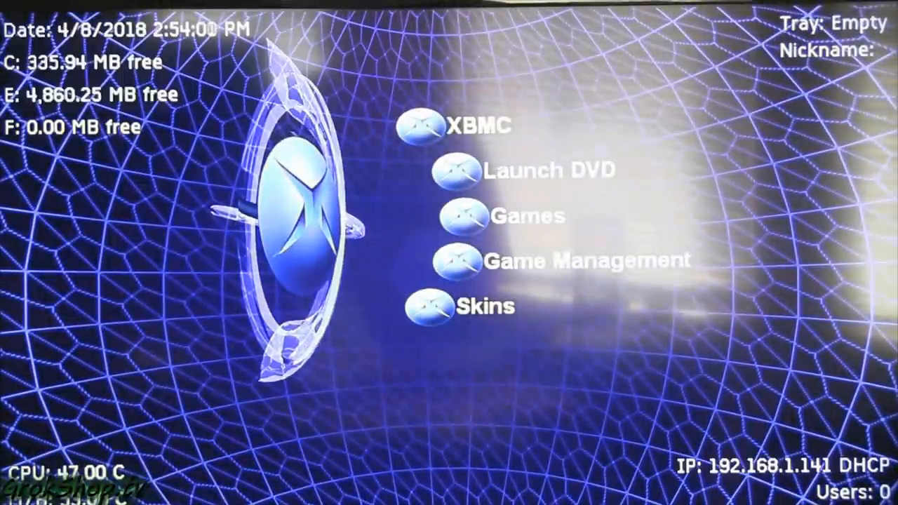
- Scroll the UnleashX menu past Applications and Dashboards and select Game Management
scroll("down", 3)
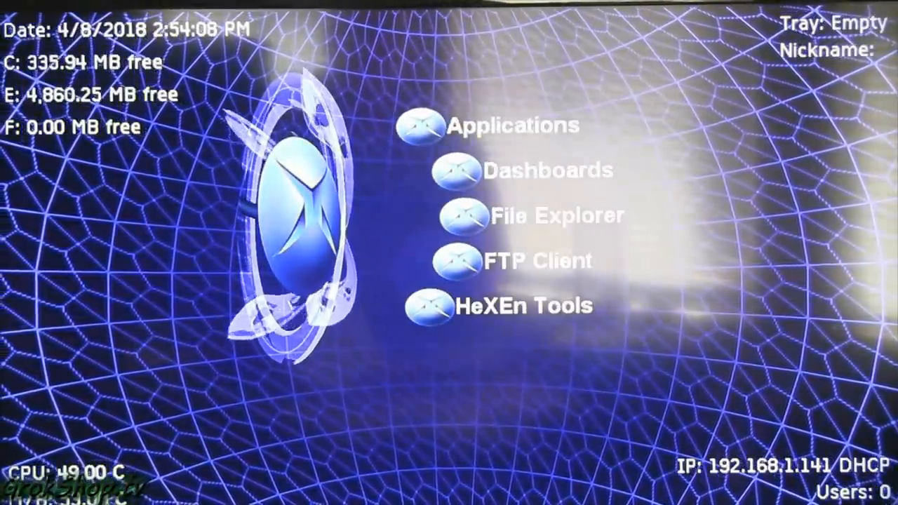
scroll("down", 3)
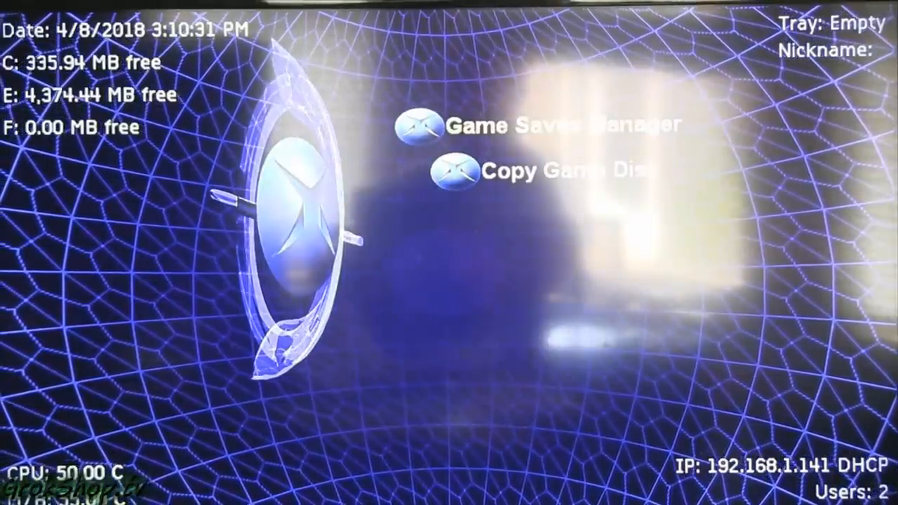
left_click(547, 124)
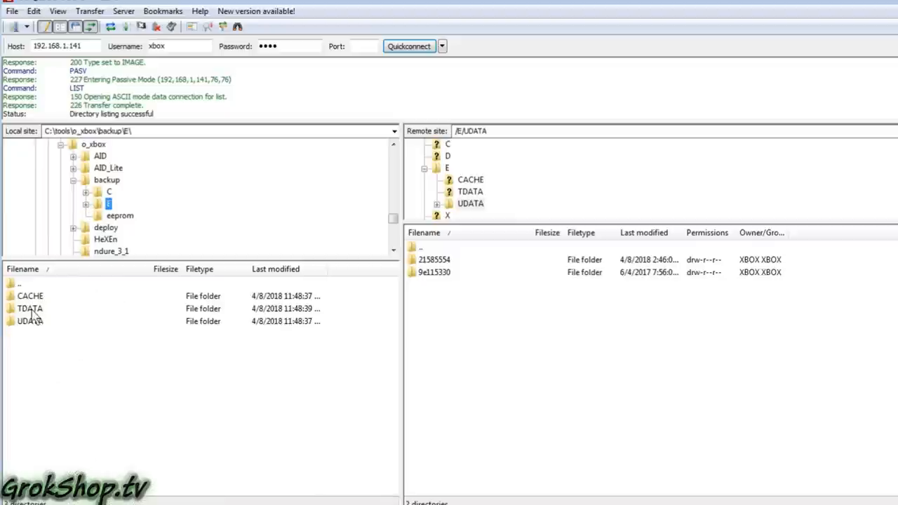
- Upload all backed-up save folders from backup\E\UDATA to /E/UDATA, then select TDATA
double_click(30, 321)
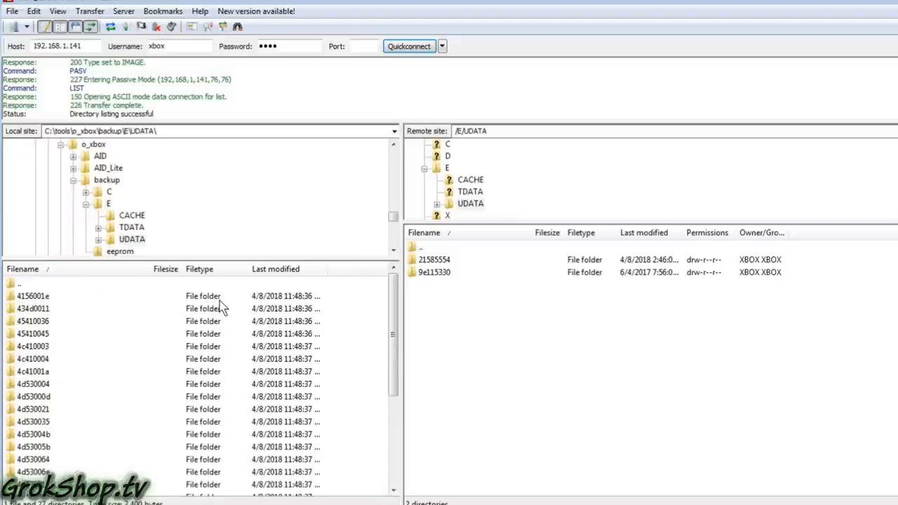
left_click(32, 295)
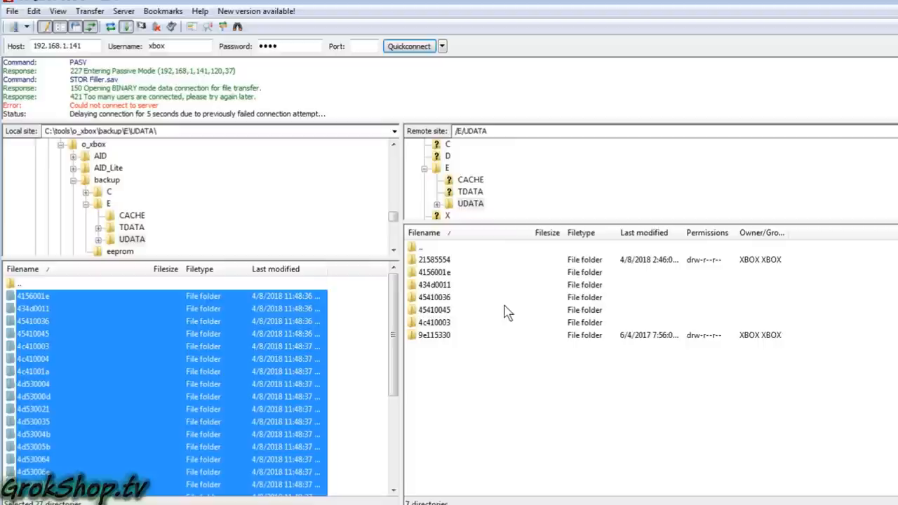
left_click(131, 226)
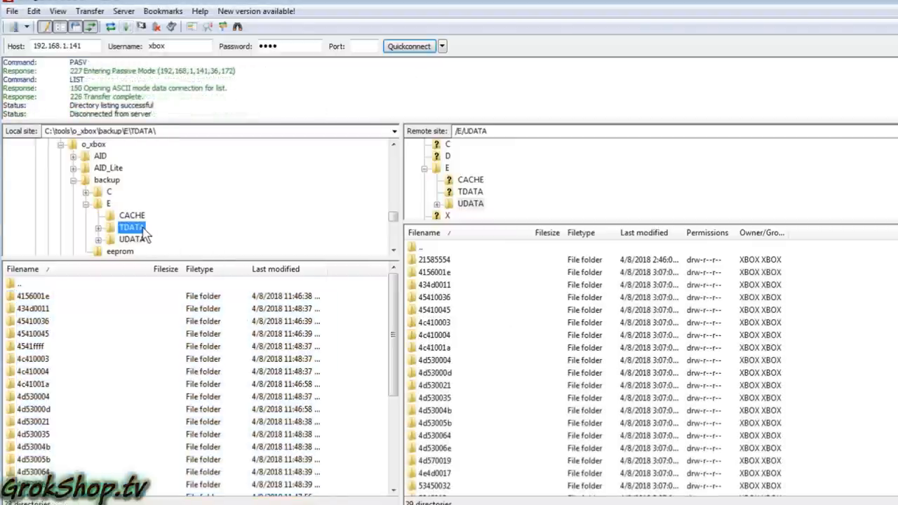
left_click(470, 191)
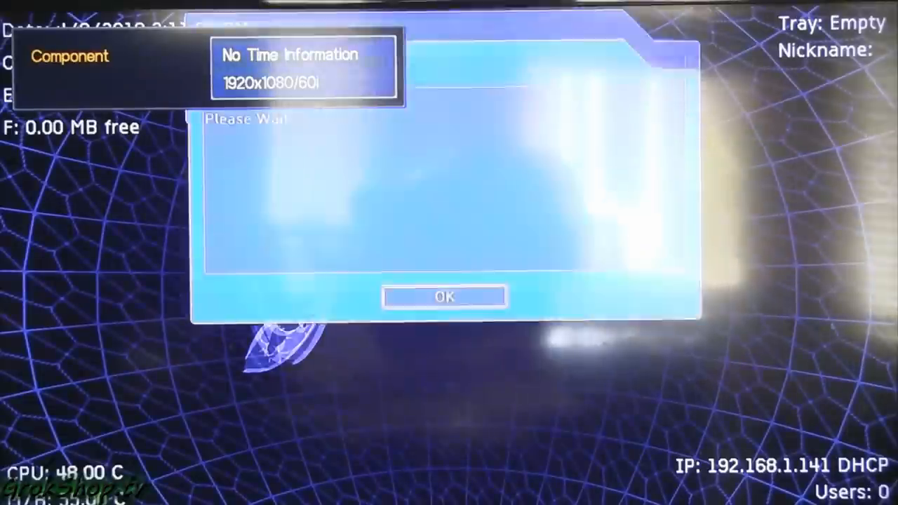
- Dismiss the please-wait notice and scroll the saves list showing Fable, Halo and Forza
left_click(444, 296)
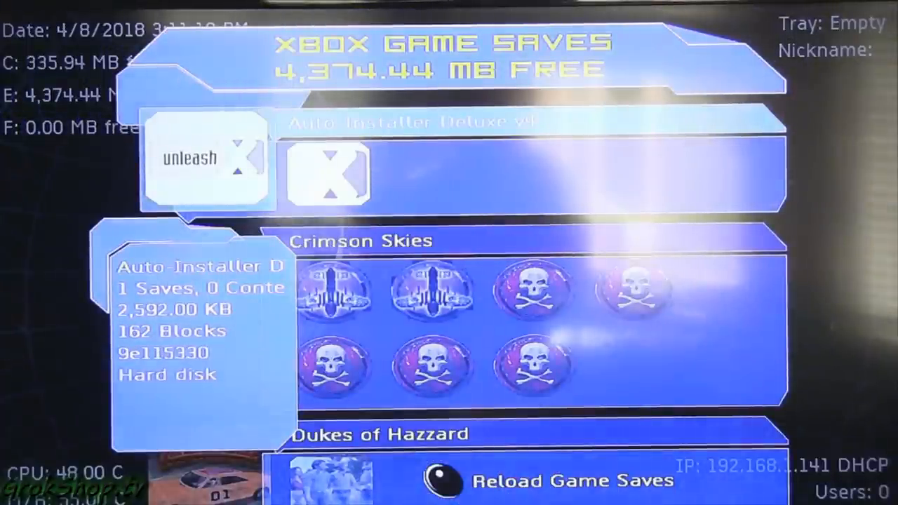
scroll("down", 3)
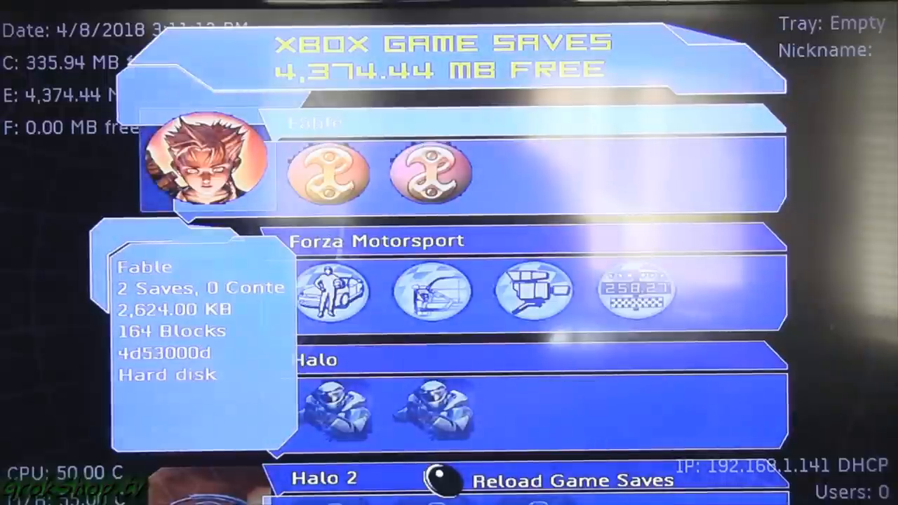
scroll("down", 3)
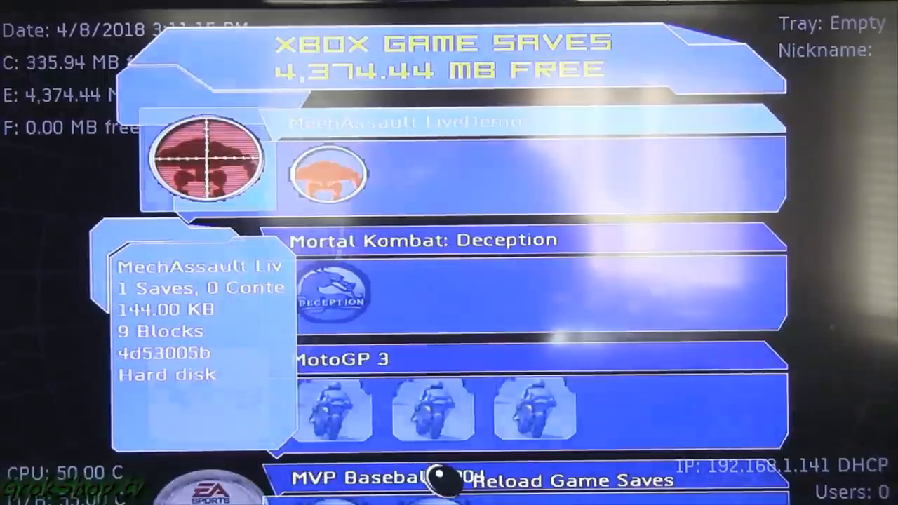
scroll("down", 3)
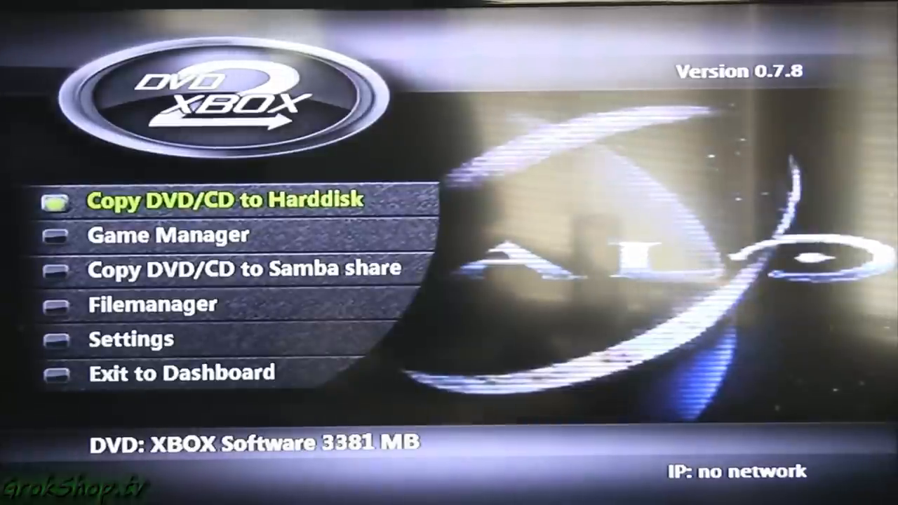
- Rip the Halo disc to e:\Halo with Copy DVD/CD to Harddisk, then select Game Manager
left_click(229, 199)
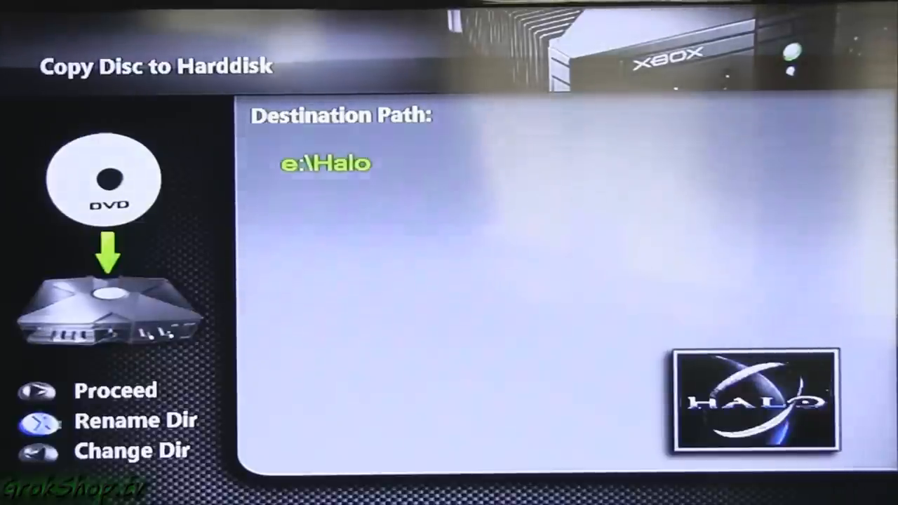
left_click(116, 391)
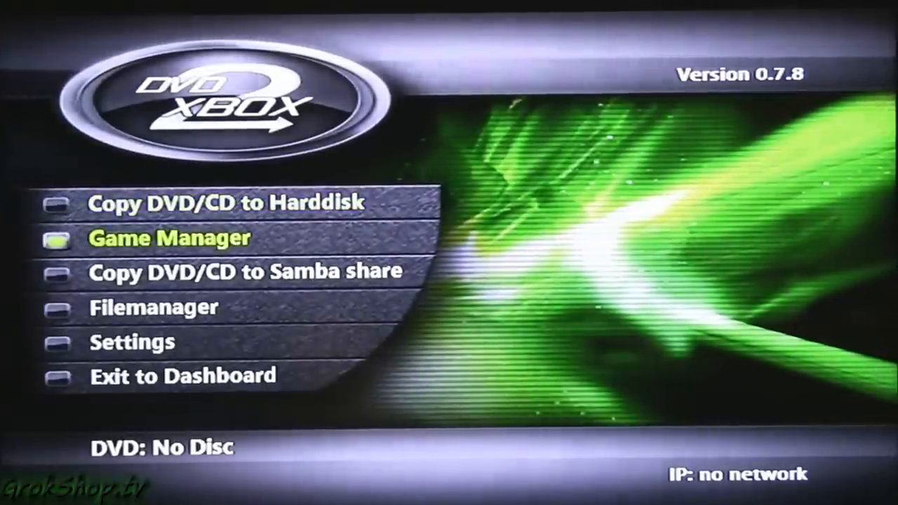
left_click(171, 238)
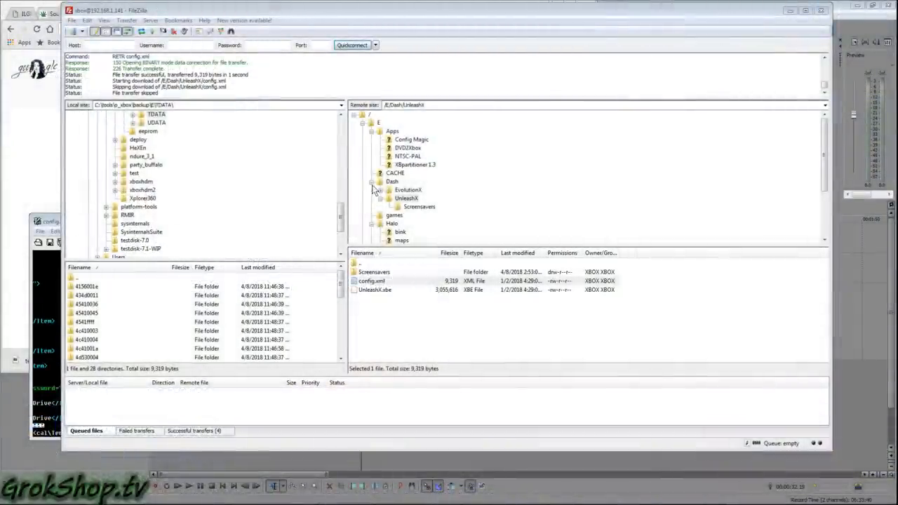
- View UnleashX's config.xml, move /E/Halo into /E/games/Halo, and return to root
left_click(372, 280)
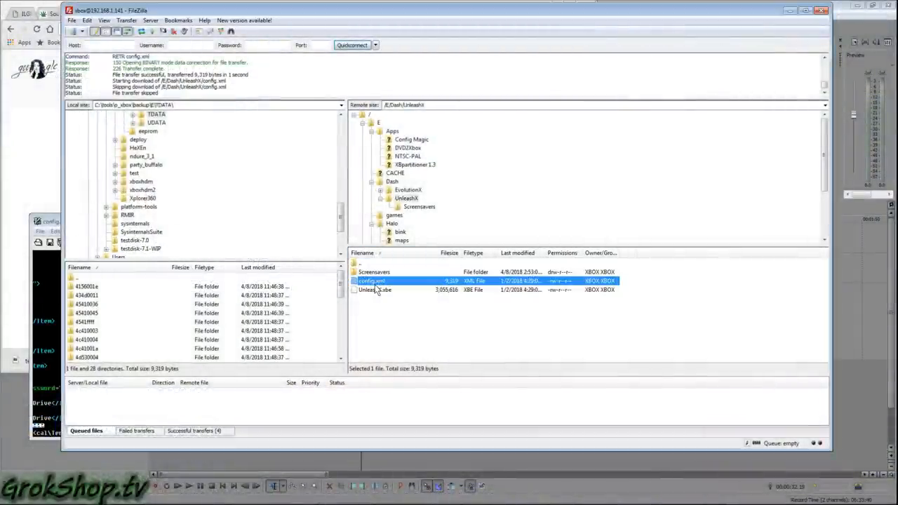
double_click(372, 281)
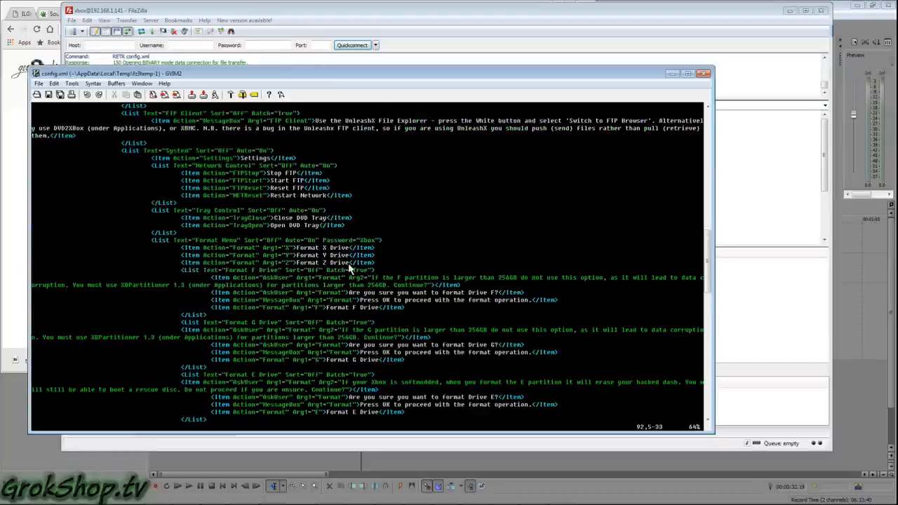
scroll("up", 3)
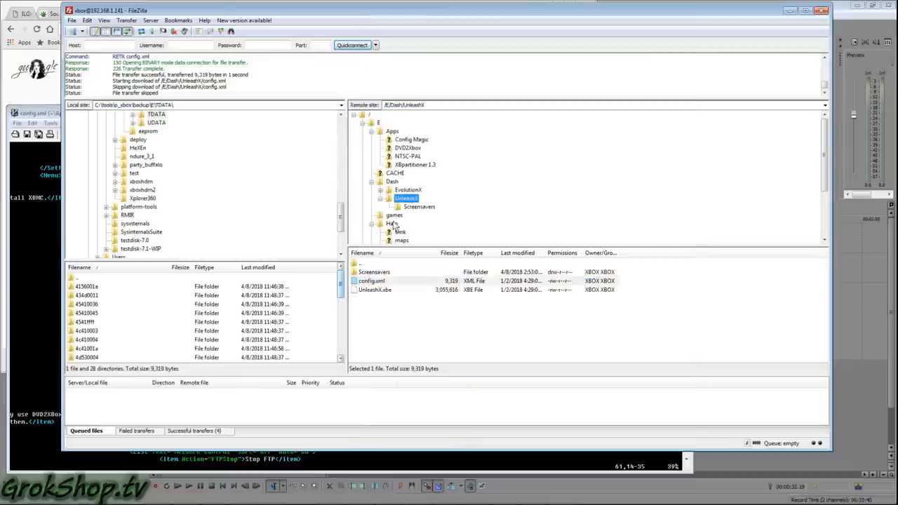
left_click(392, 223)
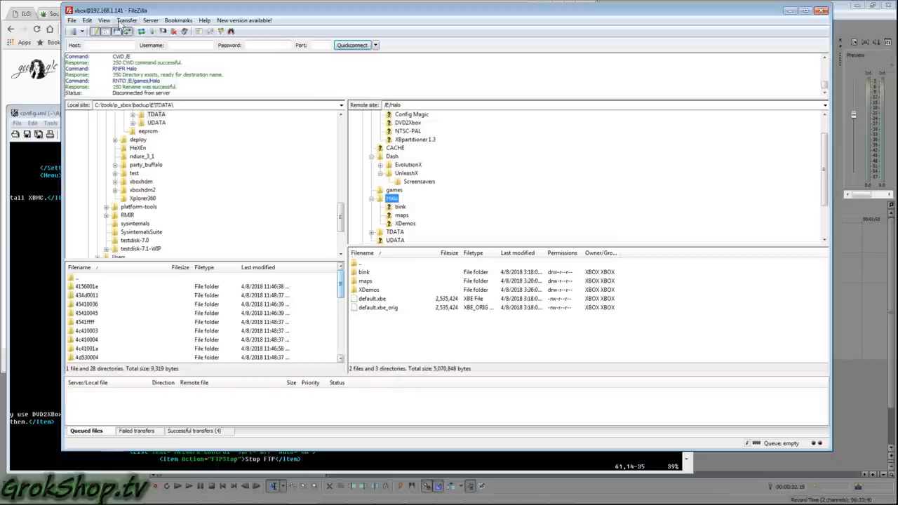
mouse_move(105, 31)
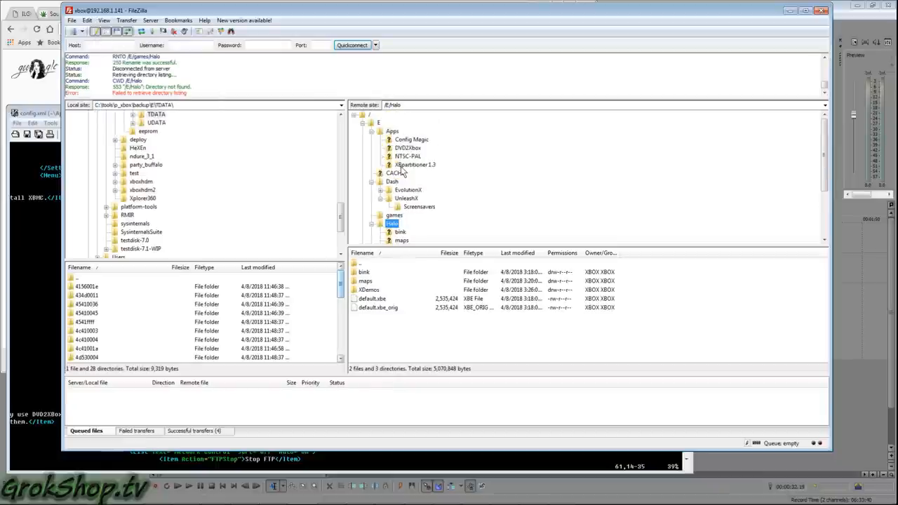
left_click(370, 114)
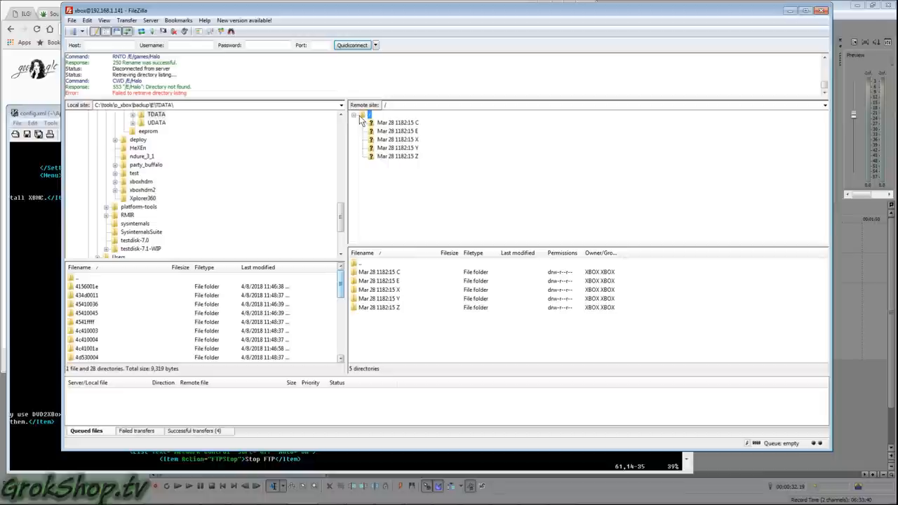